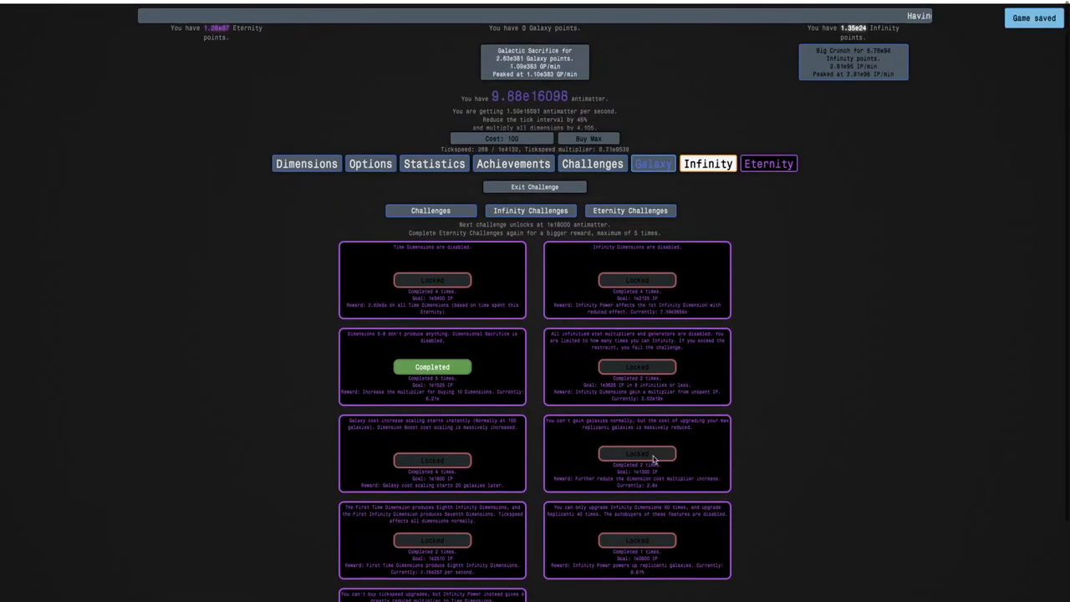
Step: Check the galaxy upgrades, replicanti overview, eternity challenges list and time study tree
click(651, 160)
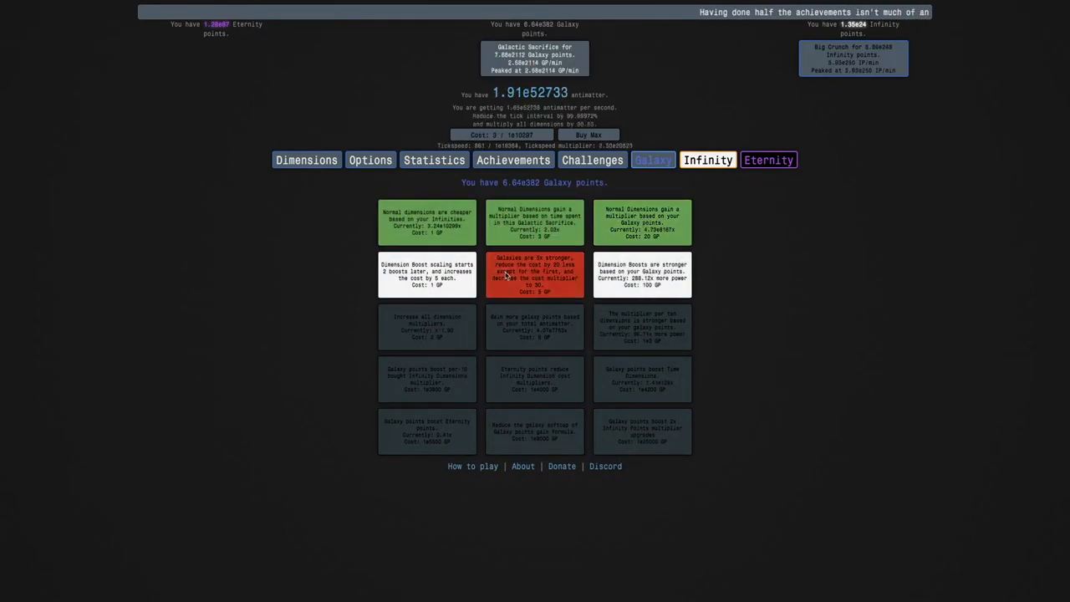
click(535, 276)
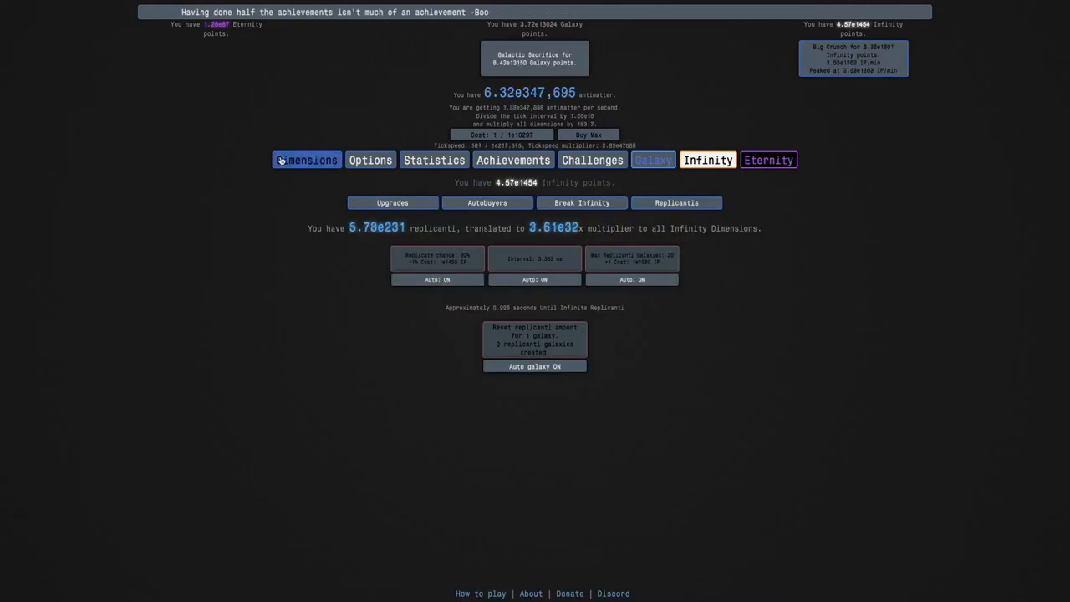
click(306, 160)
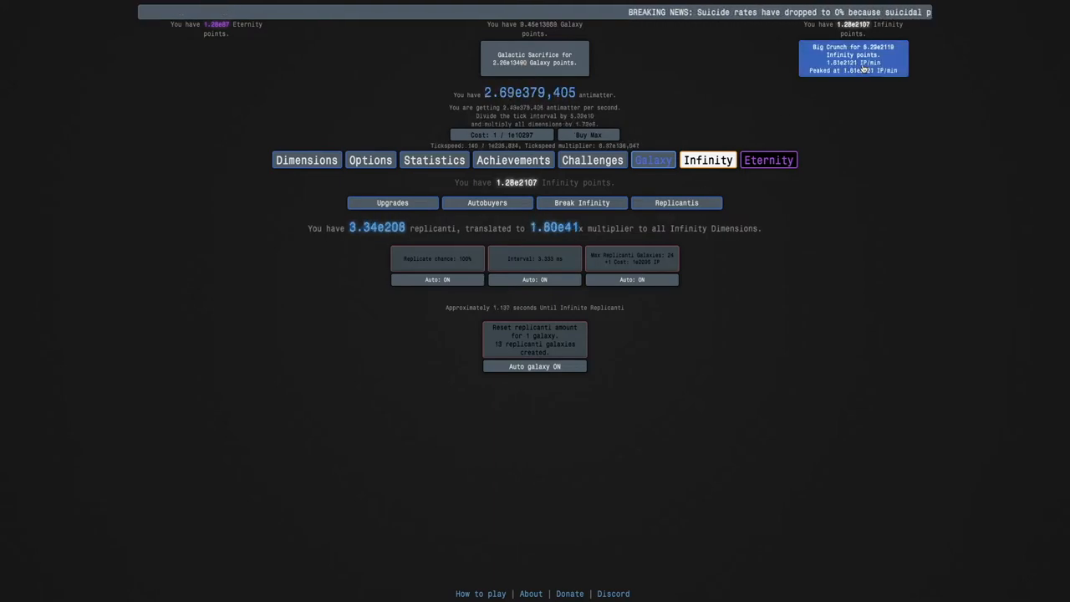
click(652, 160)
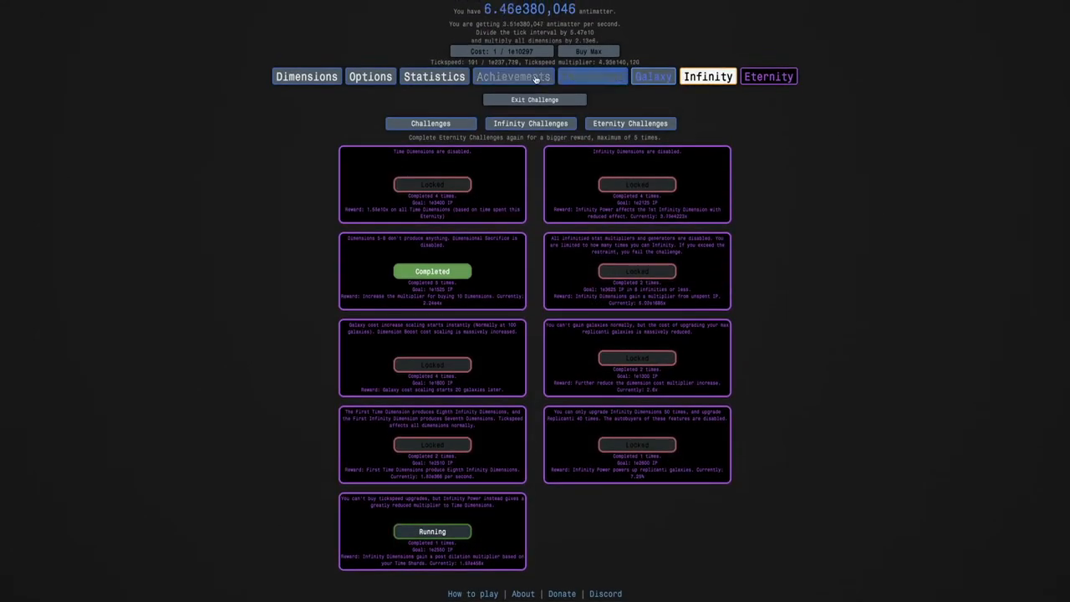
click(767, 77)
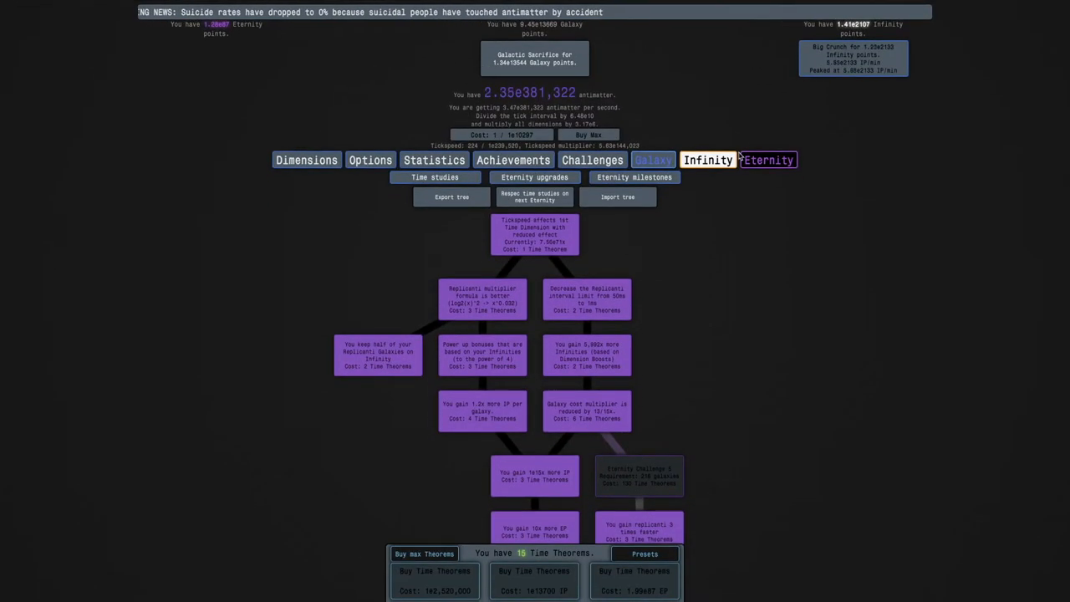
click(305, 160)
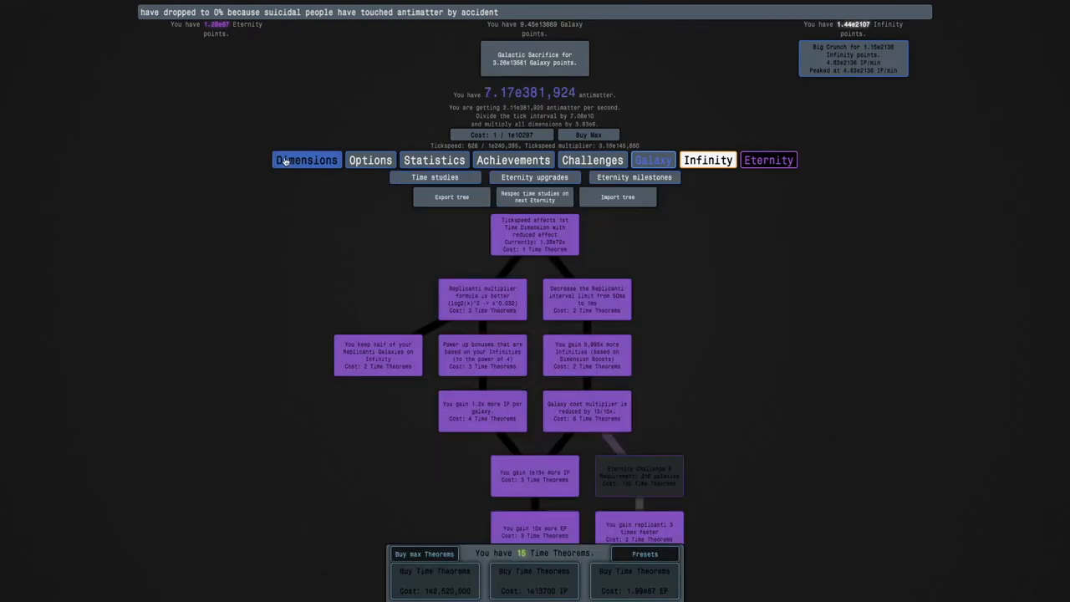
Step: Review the eternity challenges, scroll the study tree and buy a galaxy upgrade
click(707, 160)
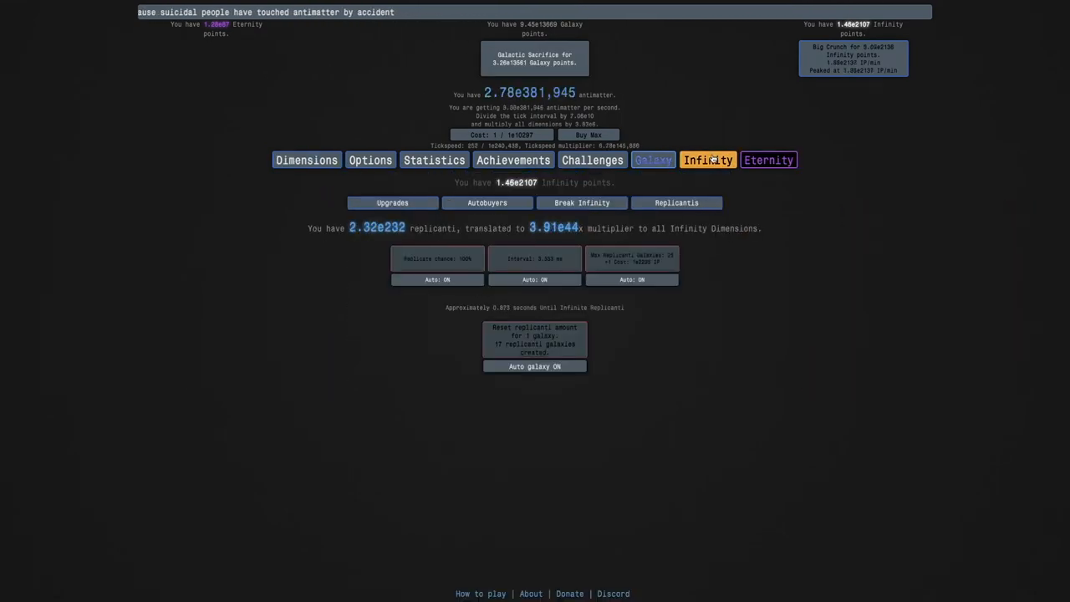
click(592, 161)
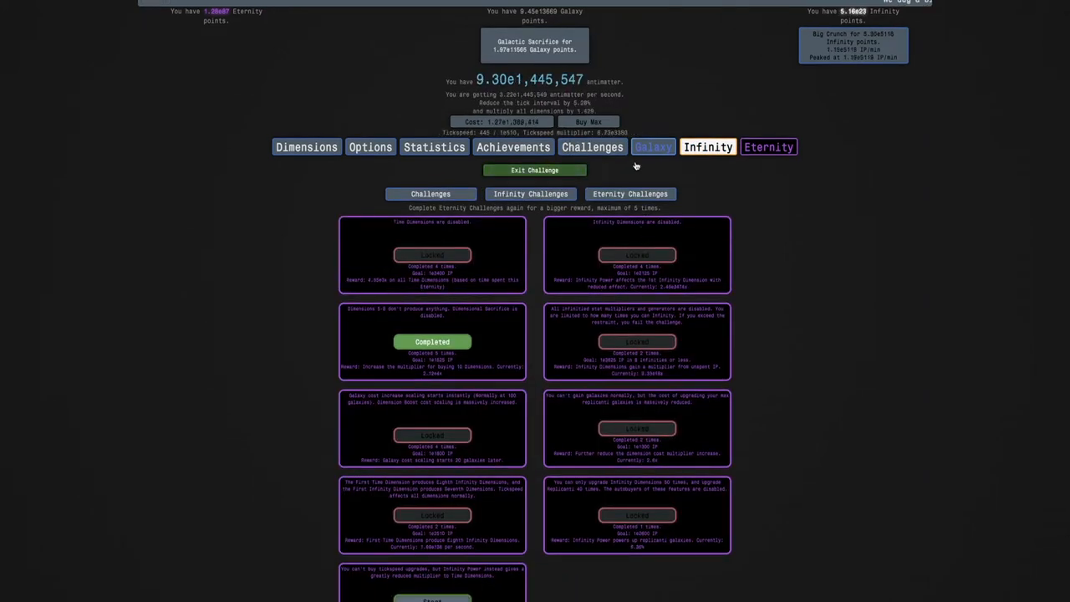
scroll(down, 3)
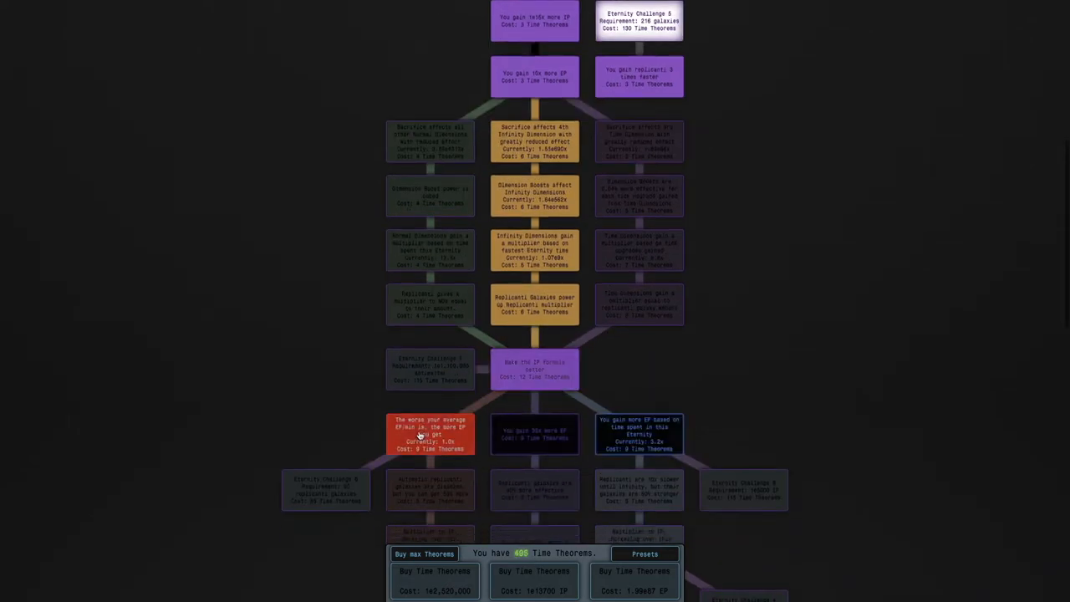
scroll(down, 3)
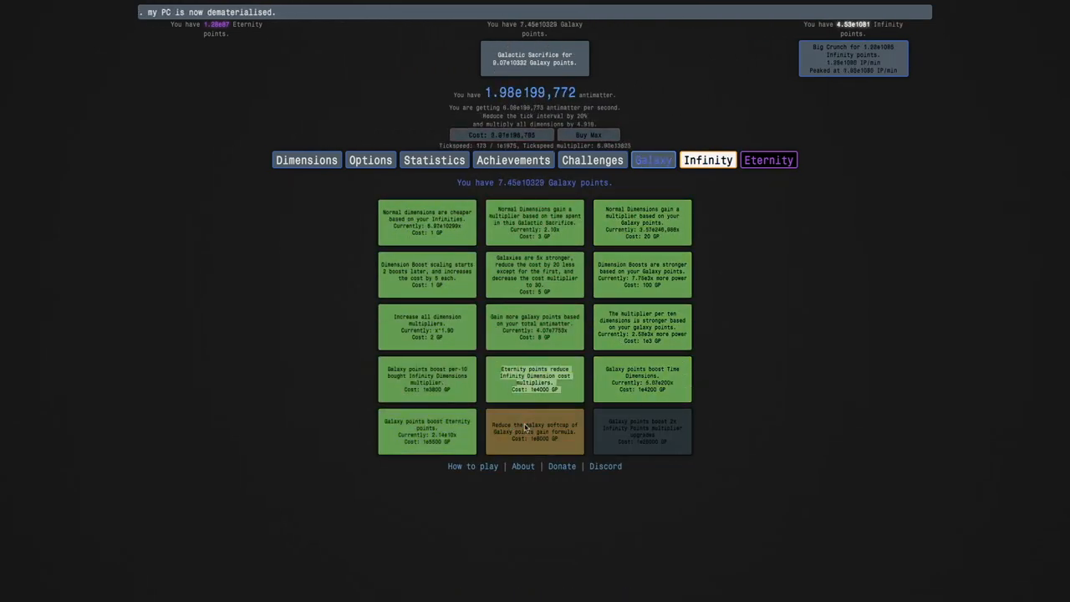
click(707, 160)
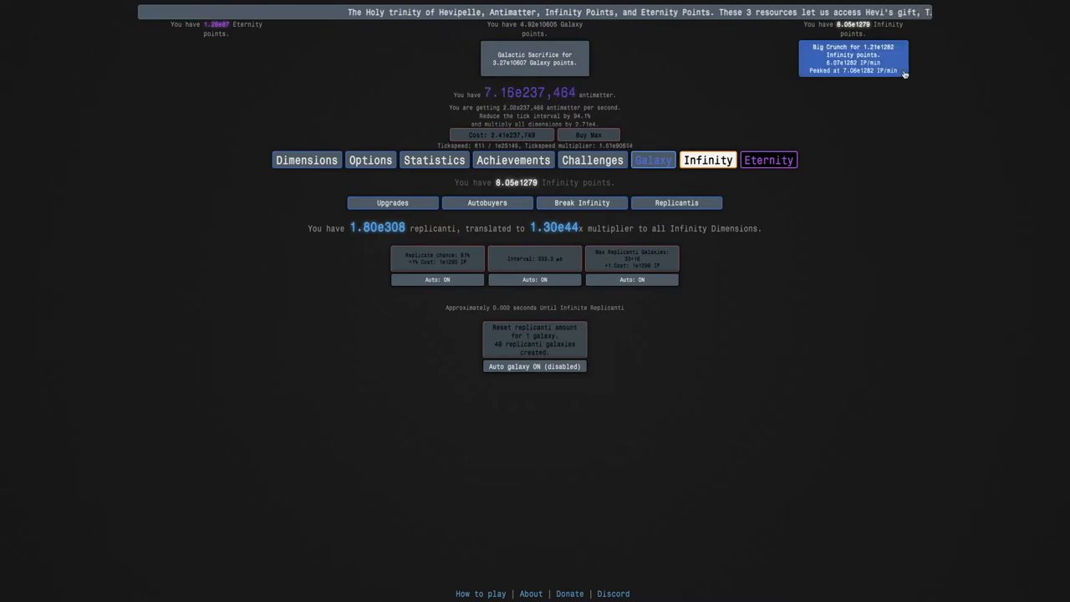
Step: Review the time study tree and eternity upgrades while time theorems accumulate
click(767, 160)
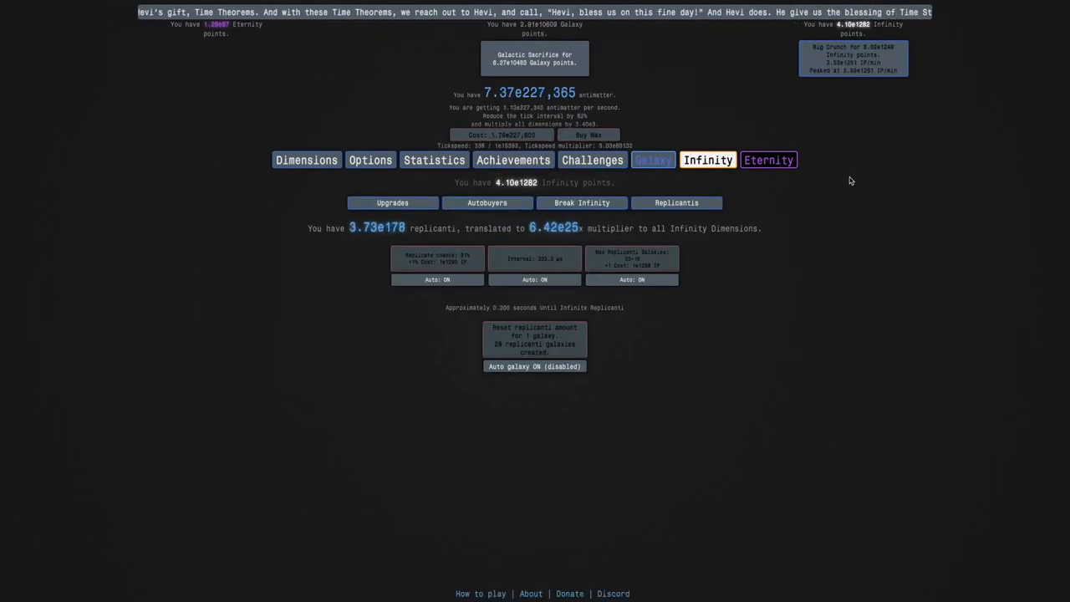
click(767, 161)
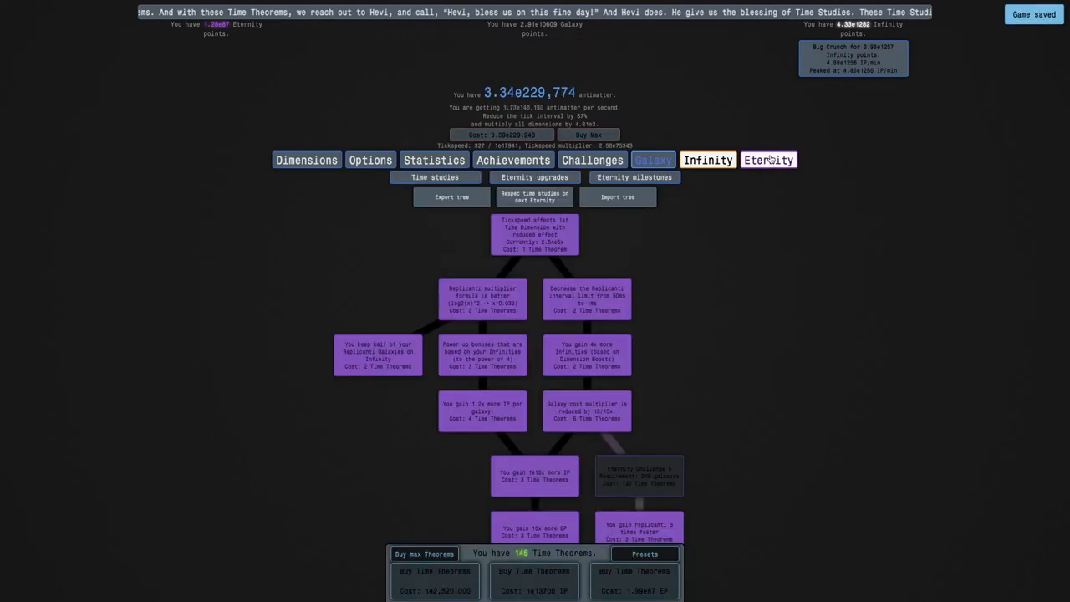
scroll(down, 3)
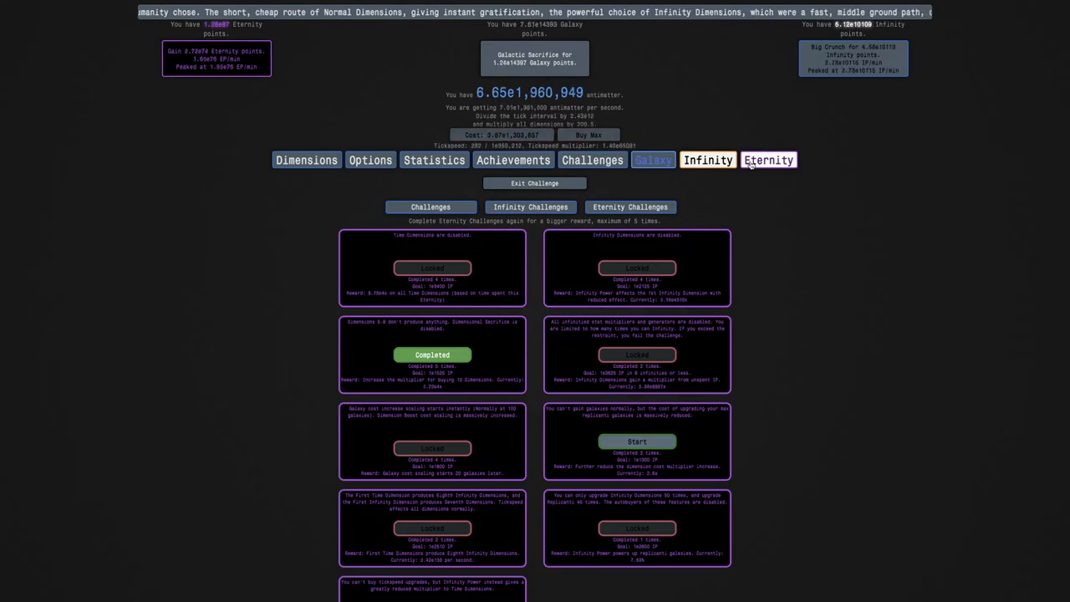
click(707, 161)
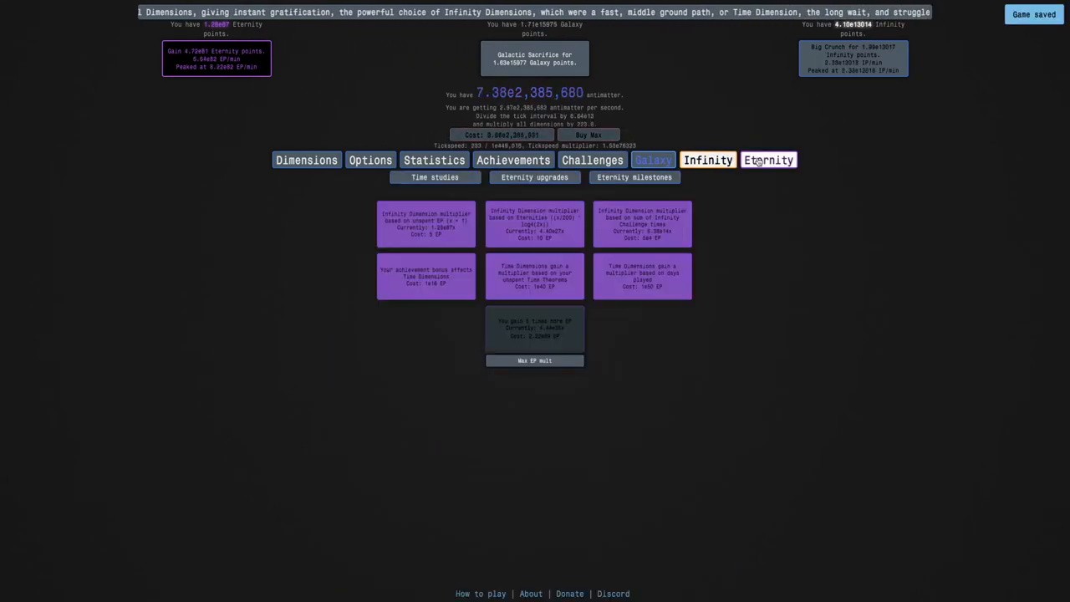
click(707, 160)
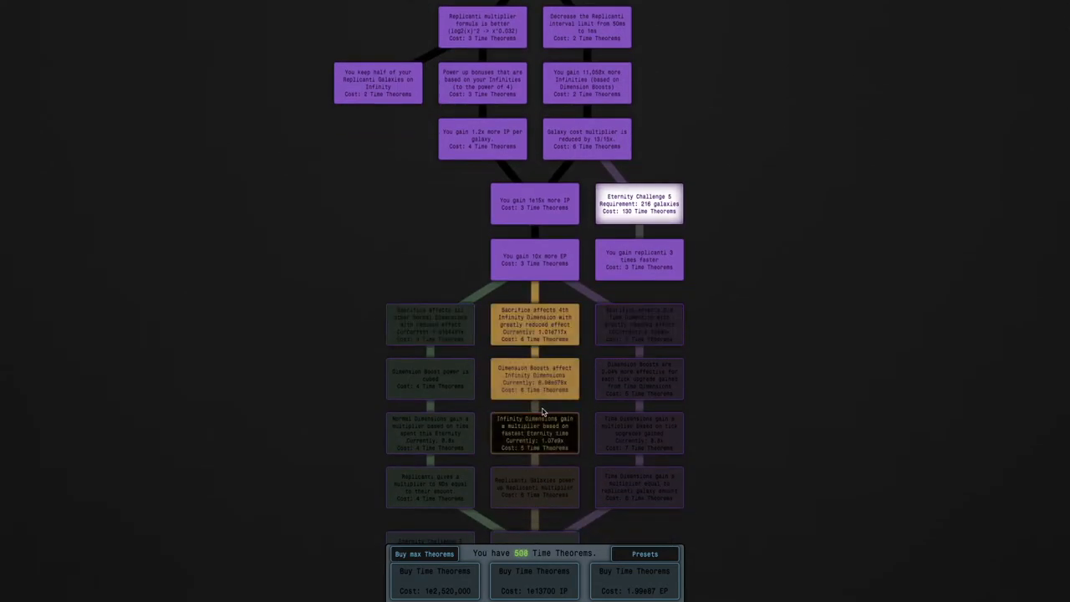
scroll(down, 3)
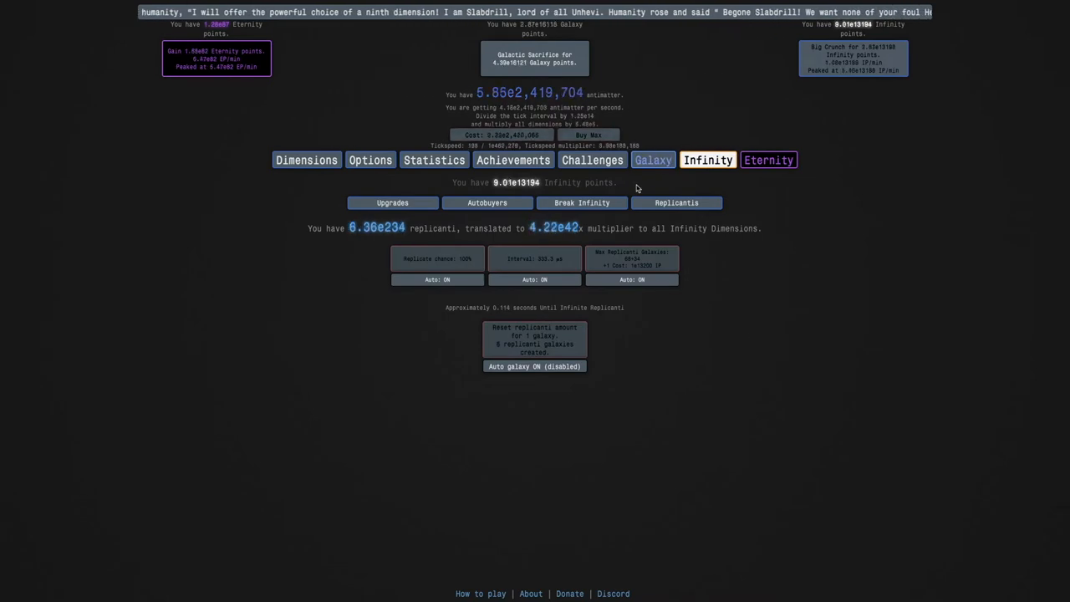
Step: Check galaxy upgrades, then buy a time theorem with antimatter on the study tree
click(652, 161)
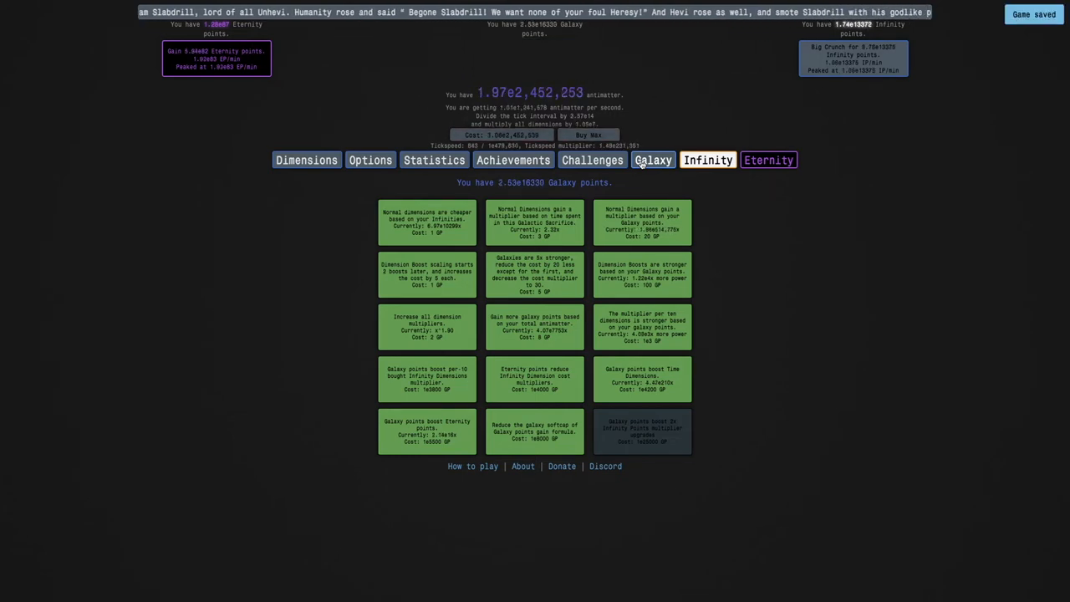
click(707, 161)
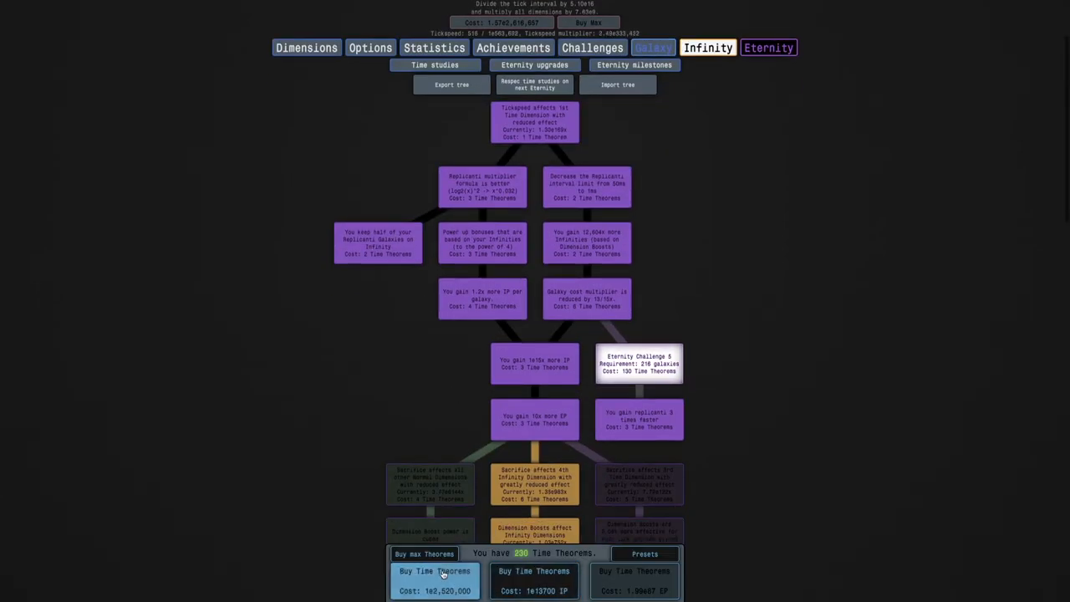
click(434, 577)
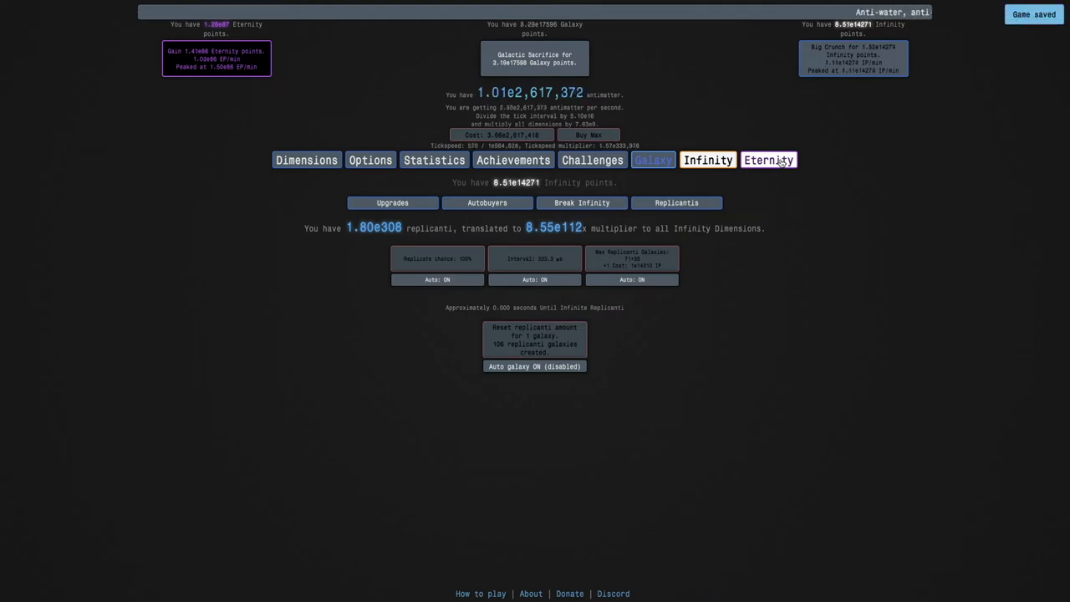
Step: Return to the time study tree via the Eternity section and scroll to the theorem shop
click(652, 160)
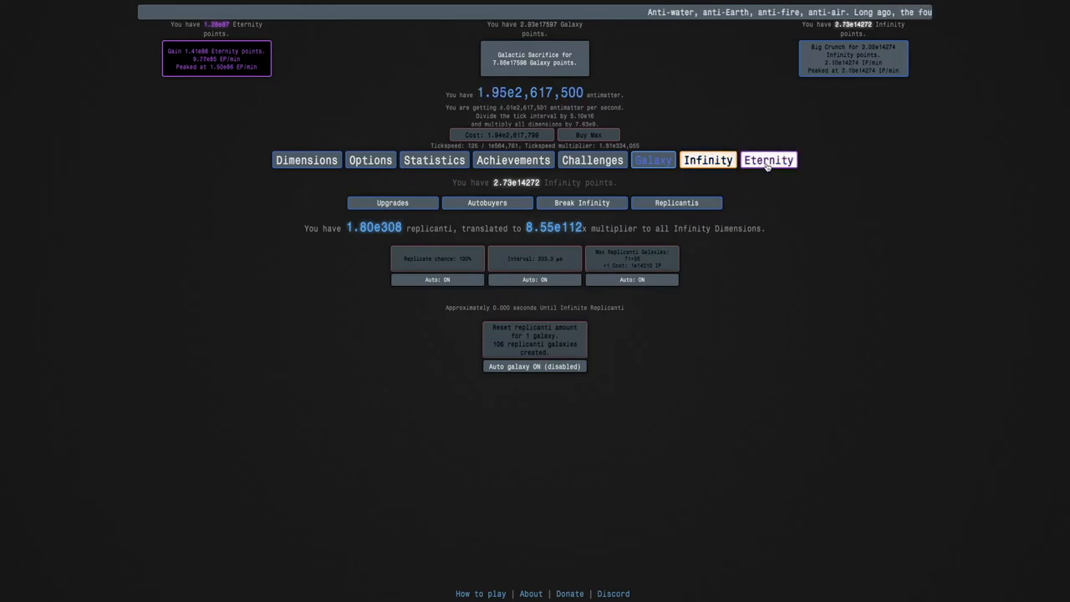
click(767, 161)
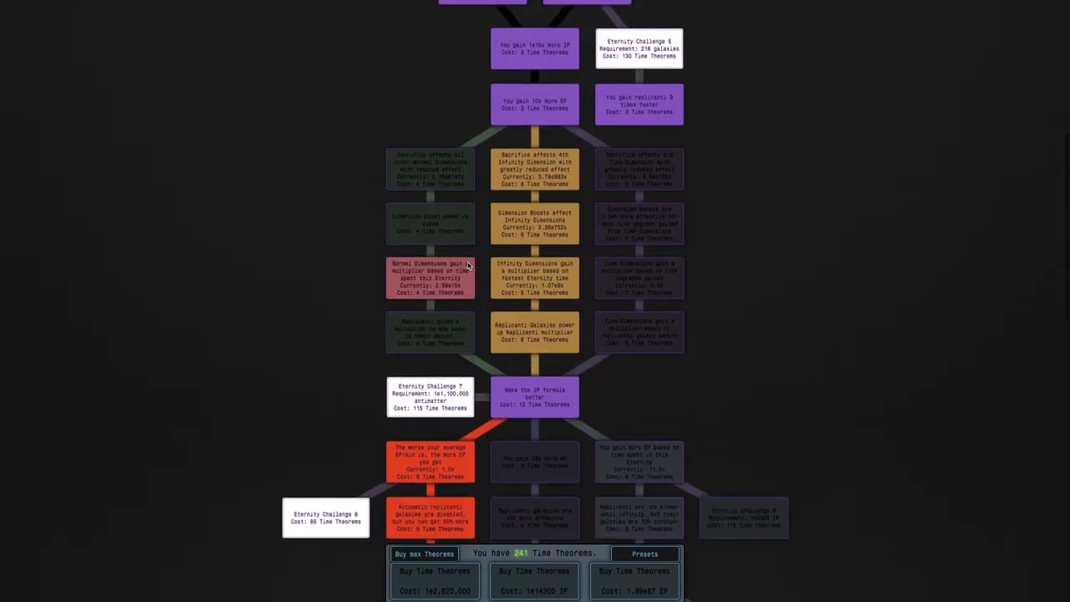
scroll(down, 3)
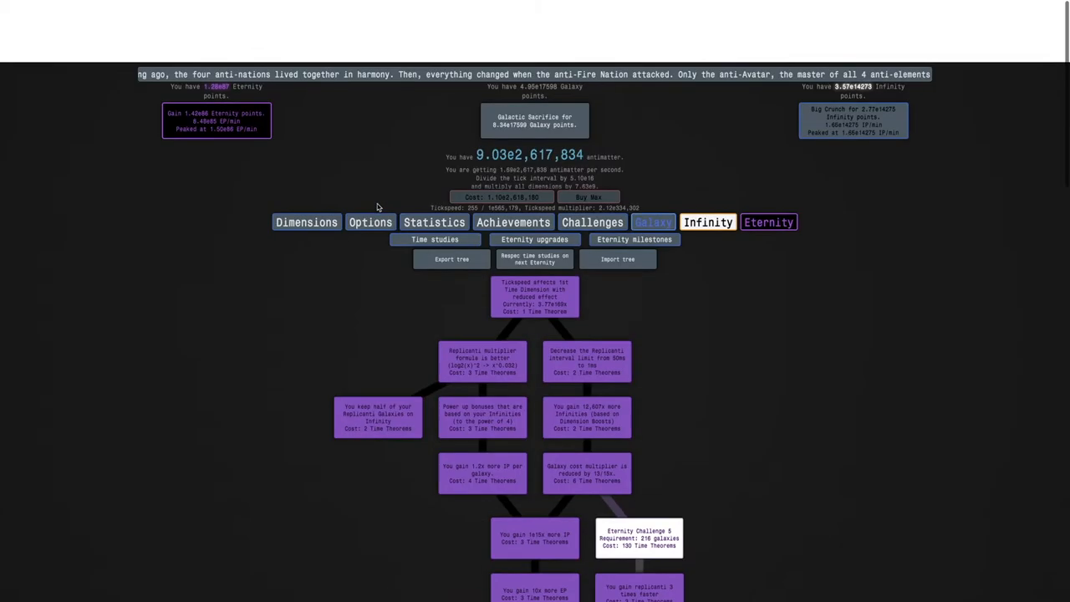
scroll(down, 3)
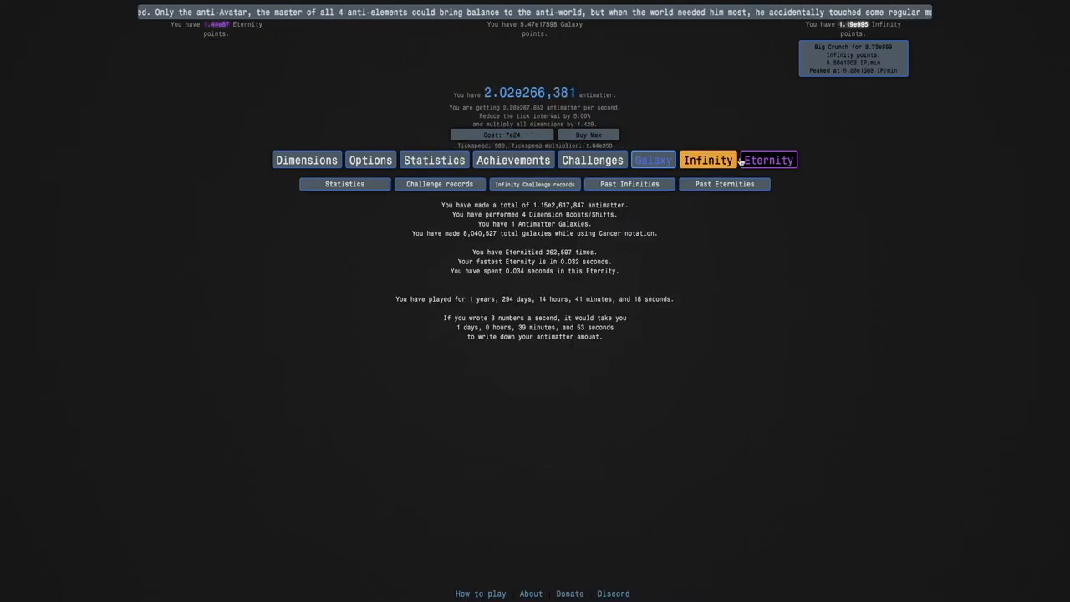
click(766, 160)
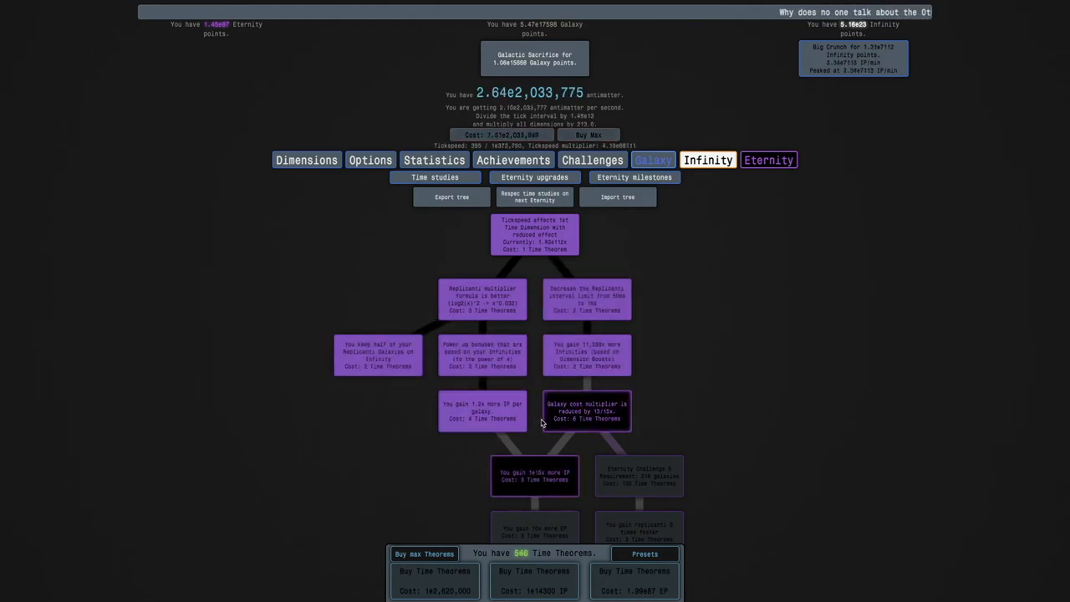
Step: Buy studies down the tree toward Eternity Challenge 8, then check autobuyers and statistics
scroll(down, 3)
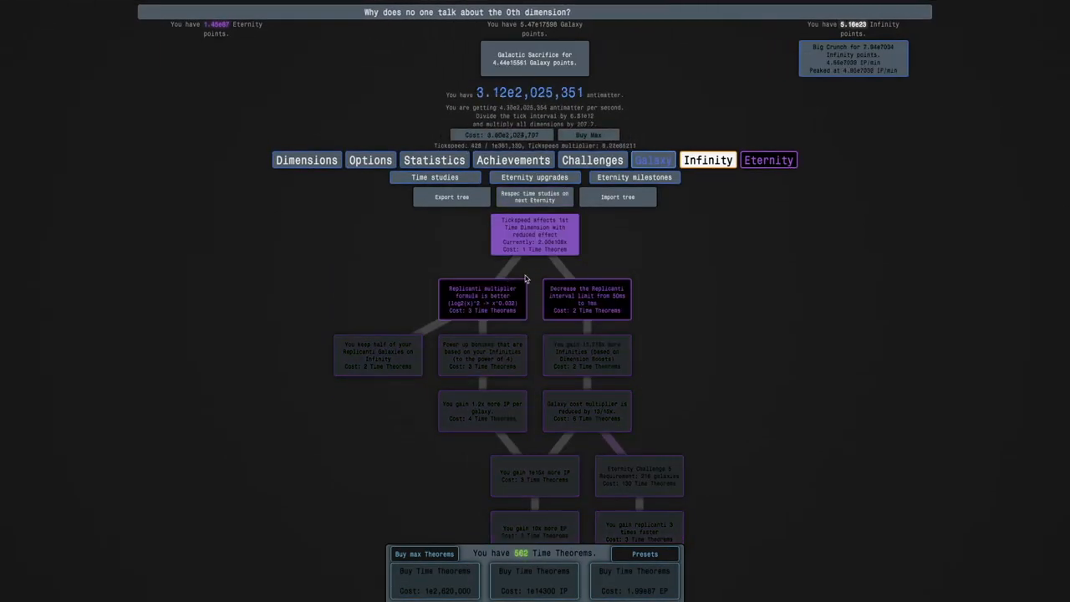
click(586, 412)
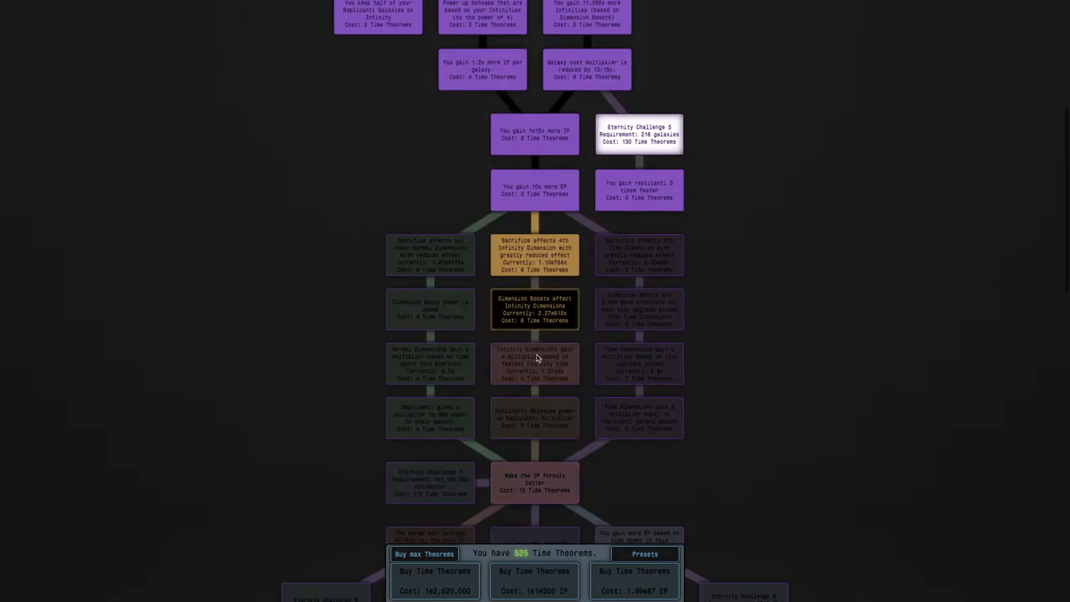
scroll(down, 3)
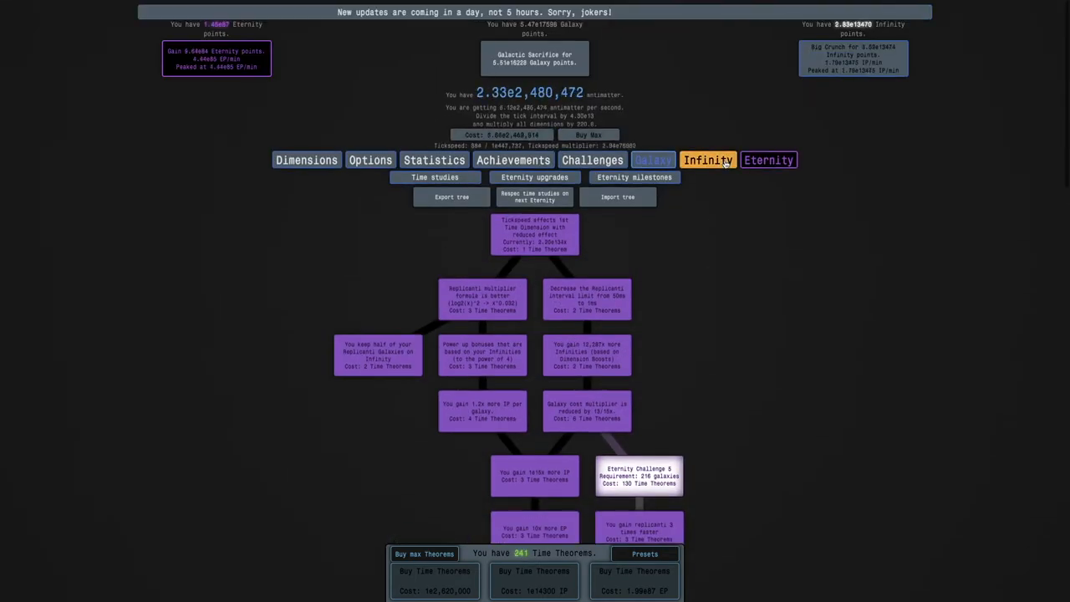
click(707, 161)
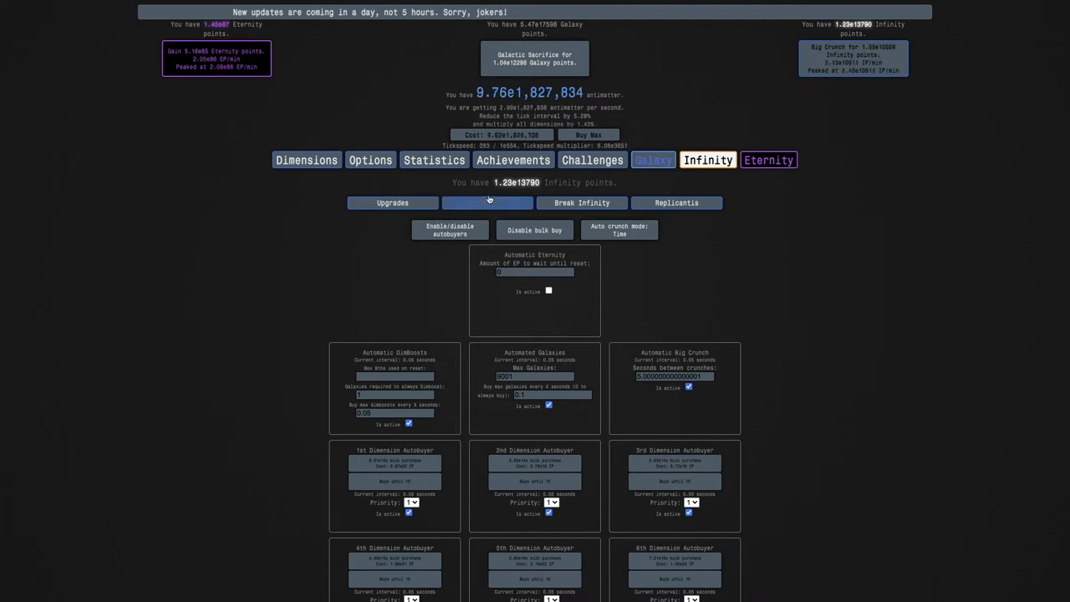
click(434, 161)
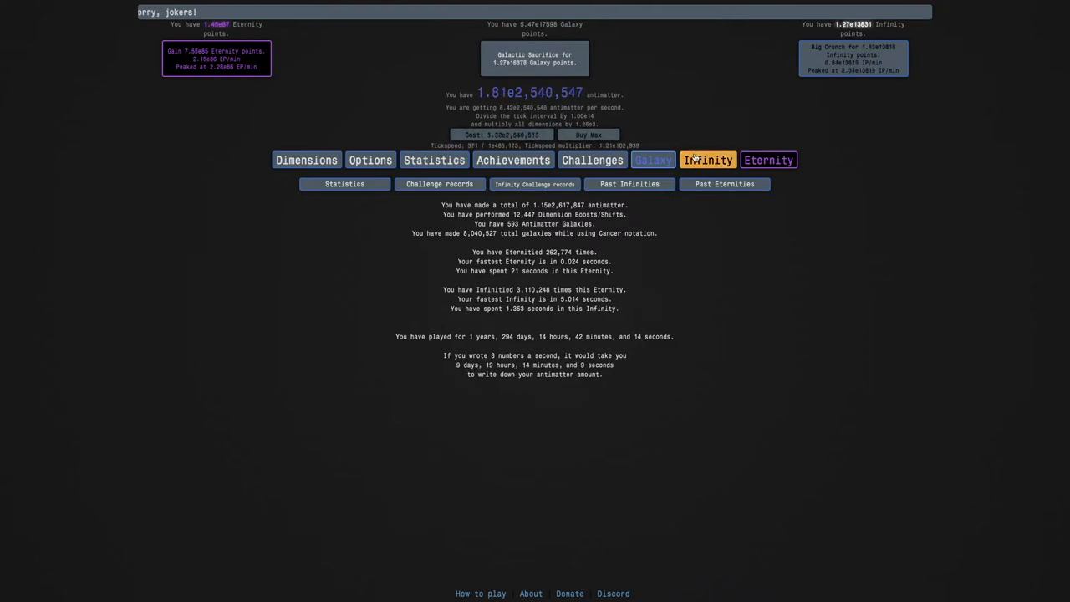
click(707, 161)
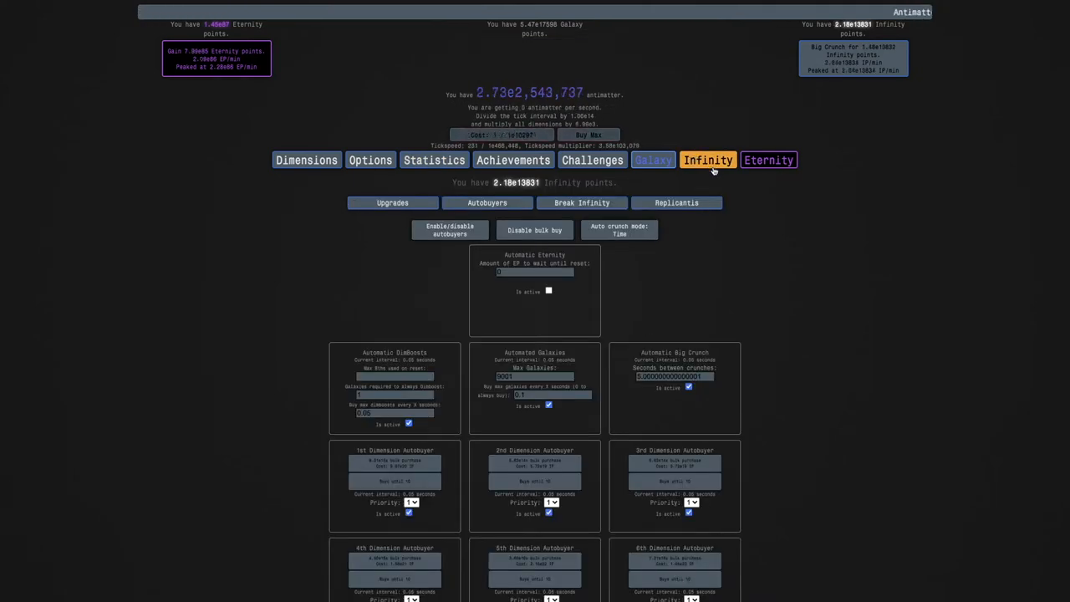
click(707, 160)
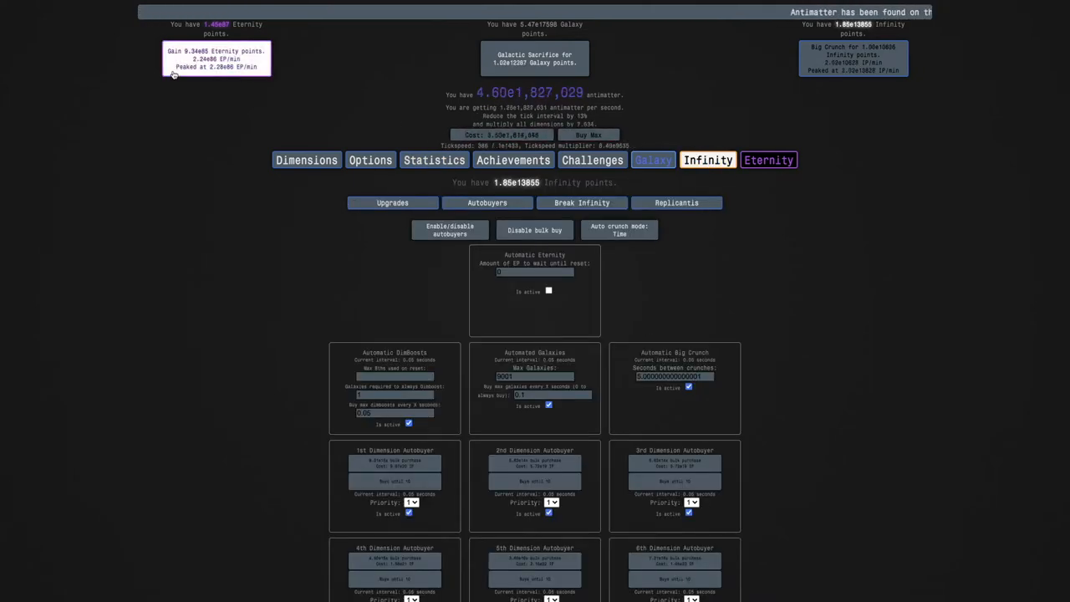
click(435, 160)
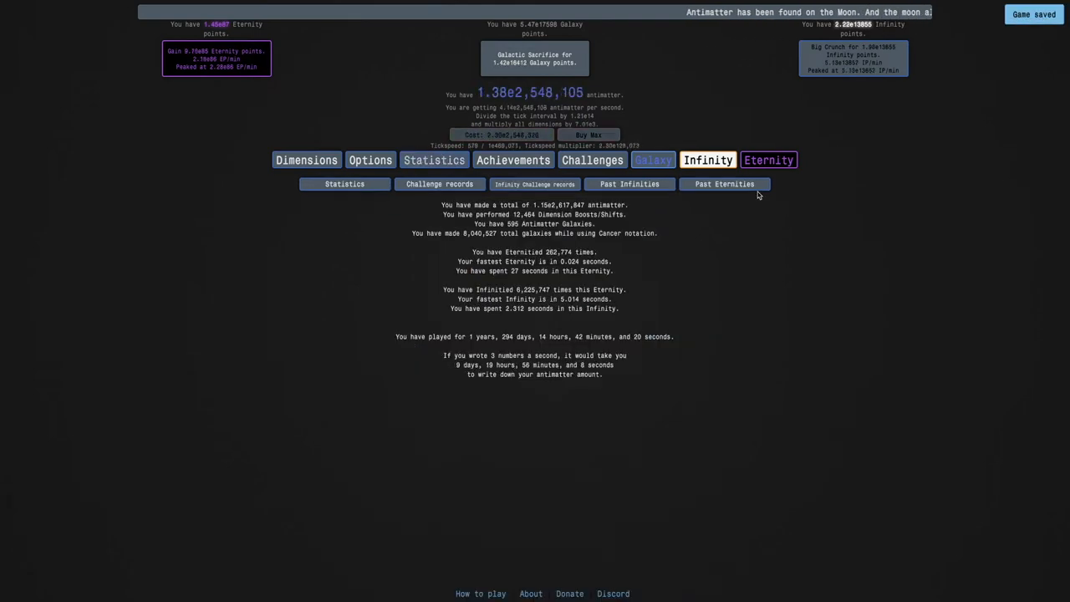
Step: Check past eternities, statistics and dimension production, then start Eternity Challenge 8
click(486, 202)
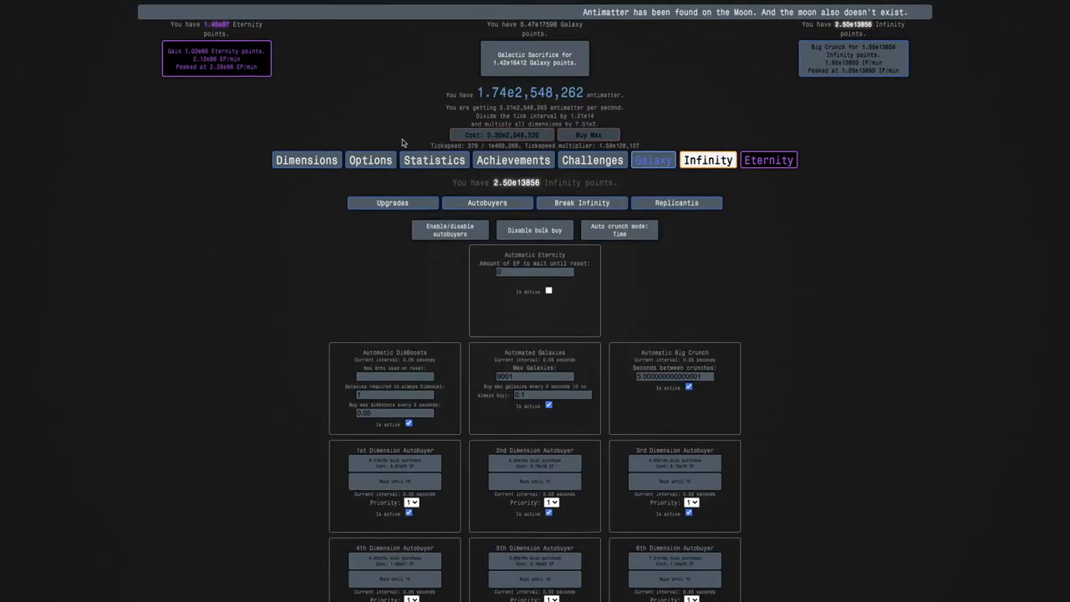
click(435, 160)
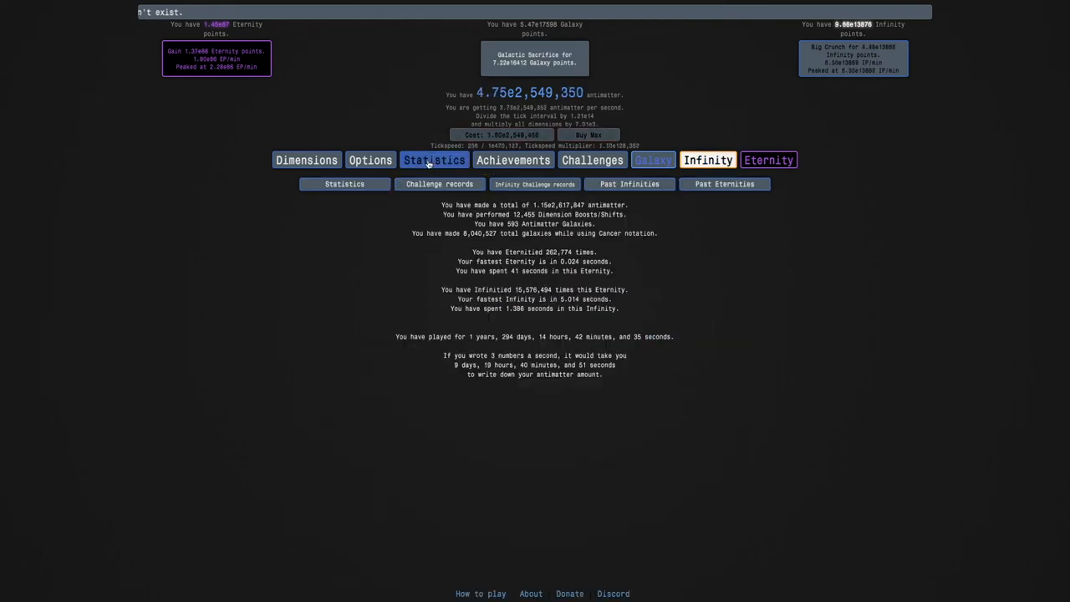
click(306, 161)
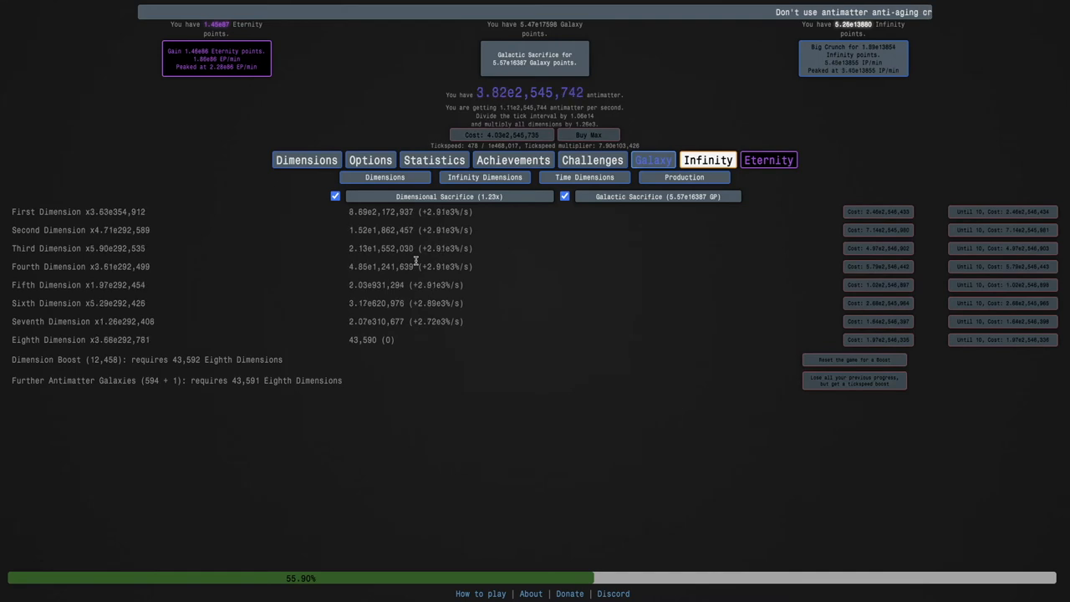
click(487, 202)
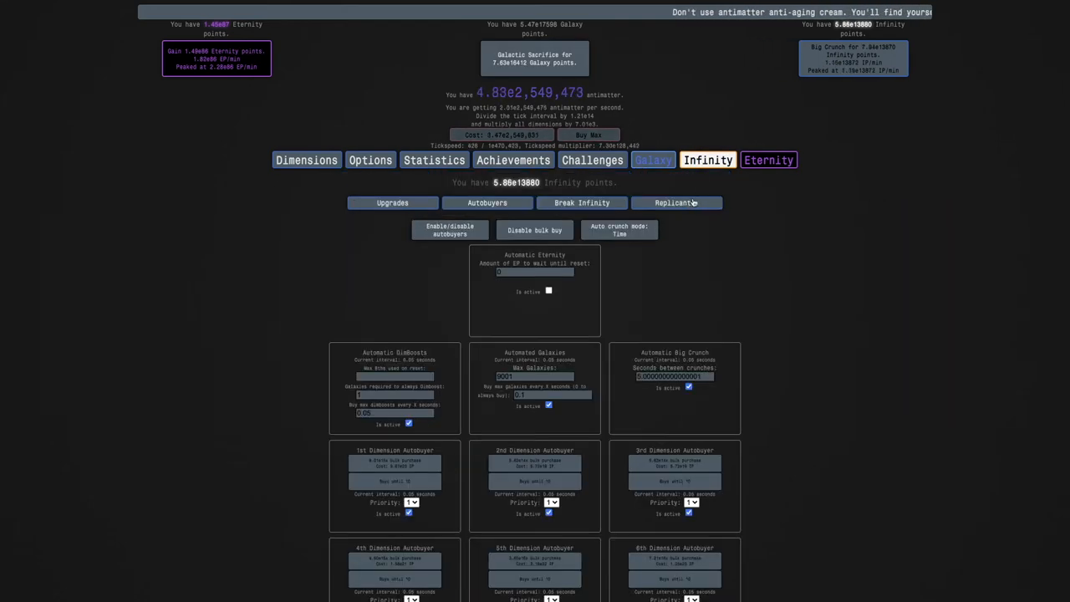
click(675, 202)
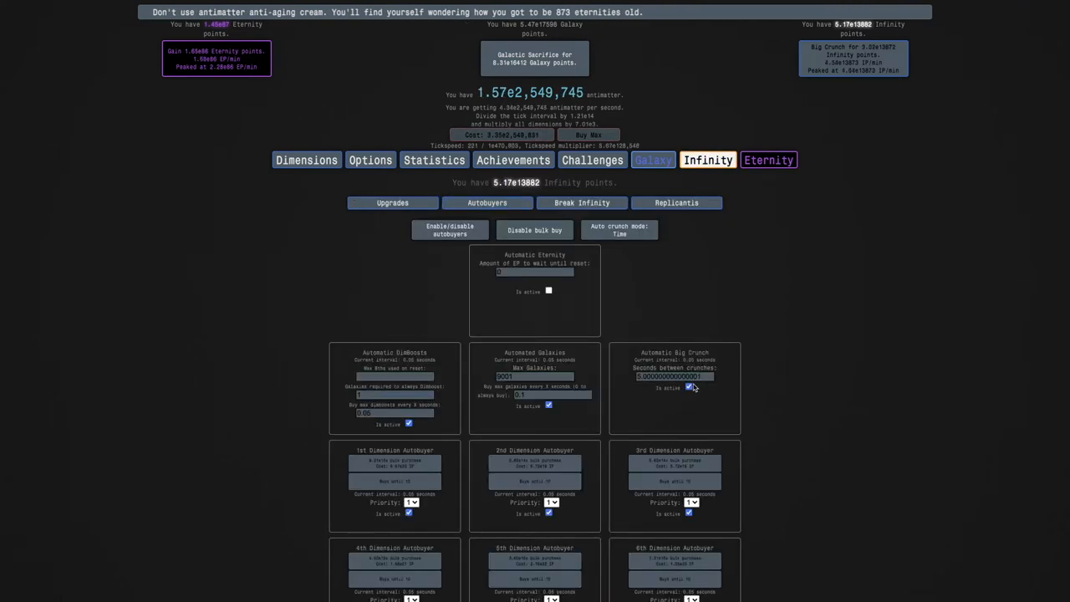
click(305, 160)
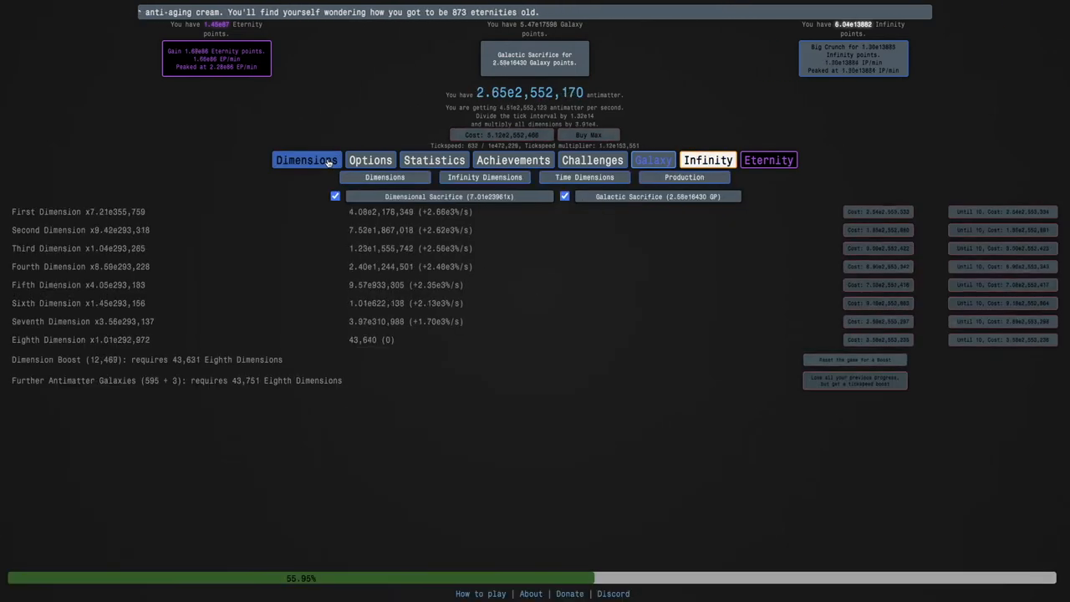
click(767, 161)
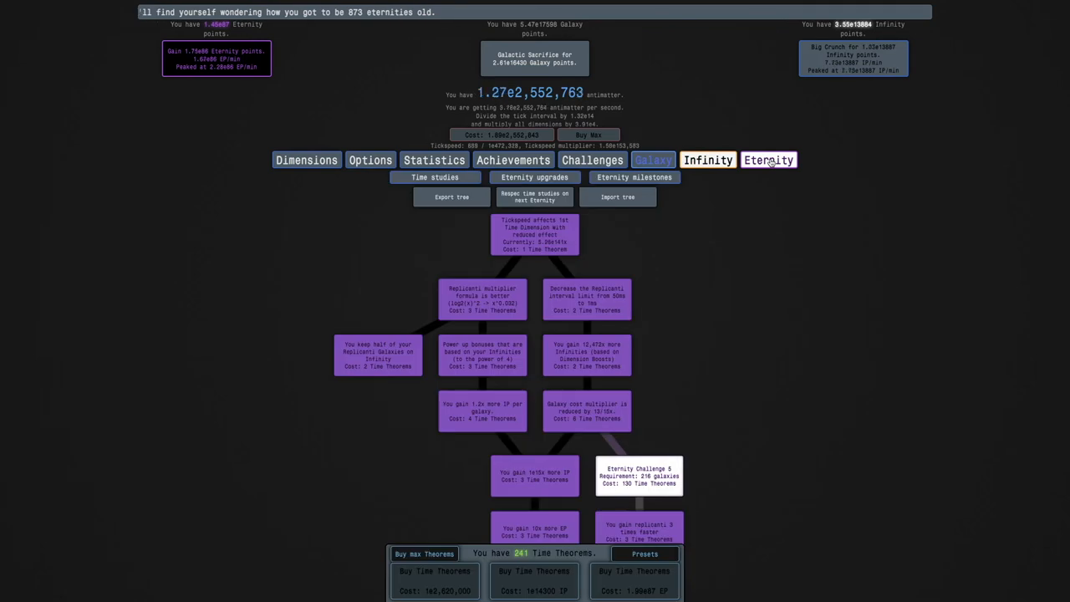
click(707, 161)
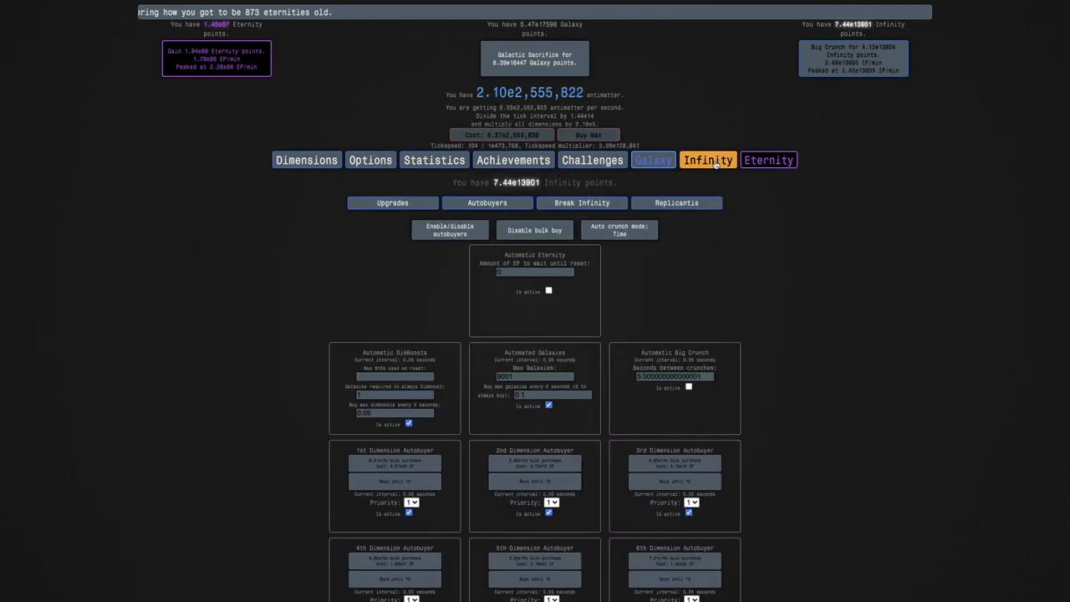
click(675, 202)
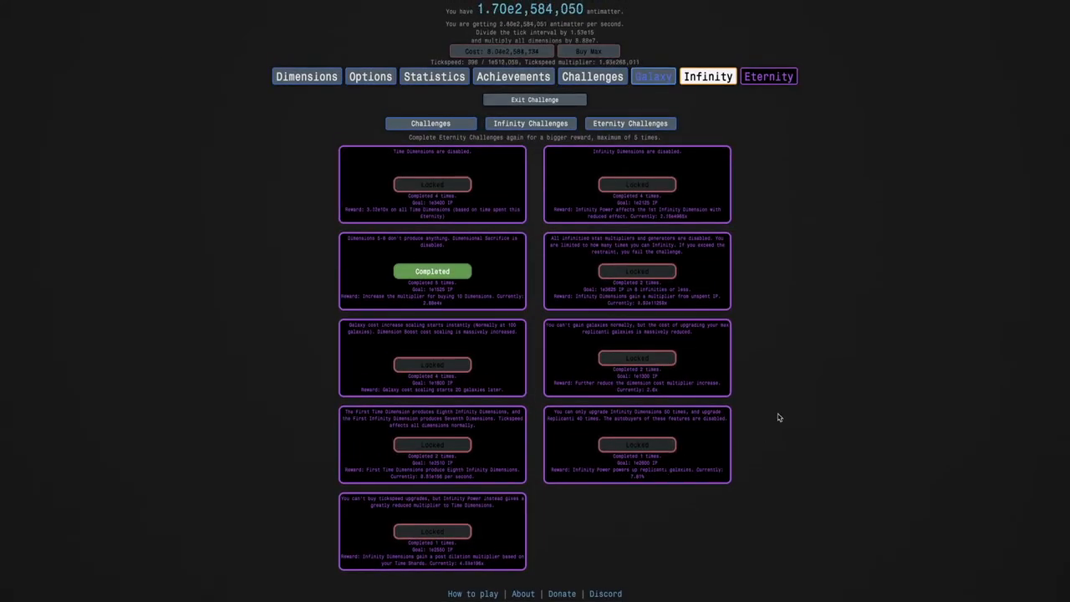
mouse_move(794, 382)
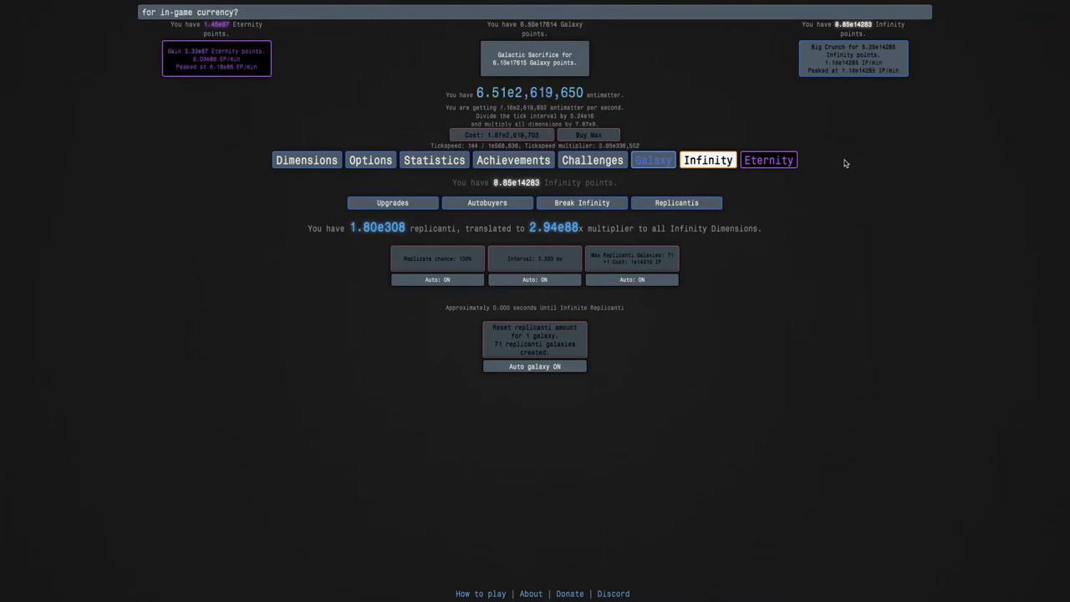
Step: View the eternity upgrades list while Eternity Challenge 8 runs
click(767, 160)
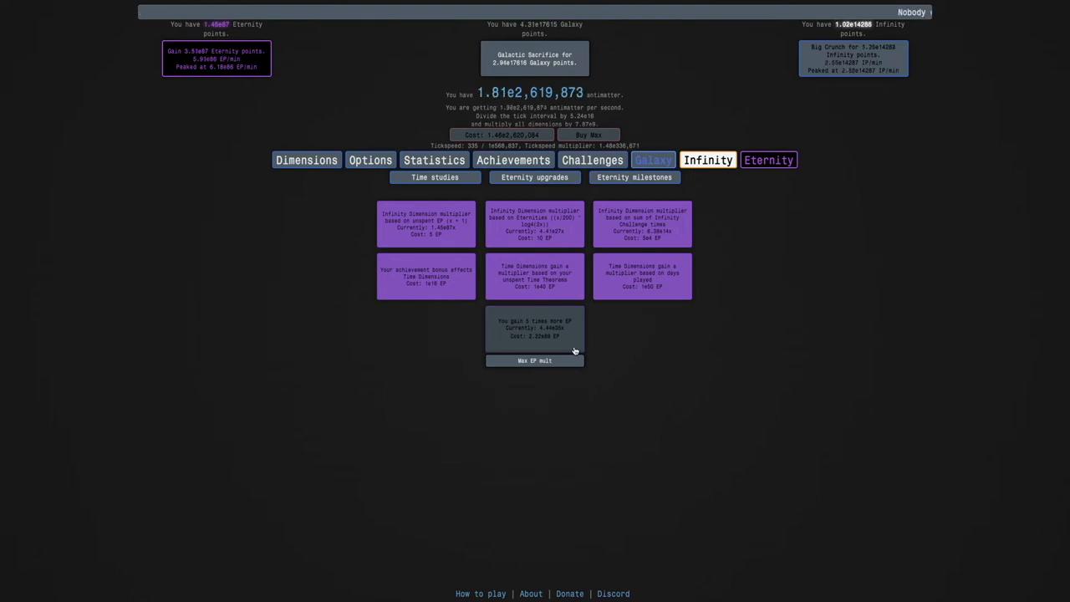
mouse_move(563, 350)
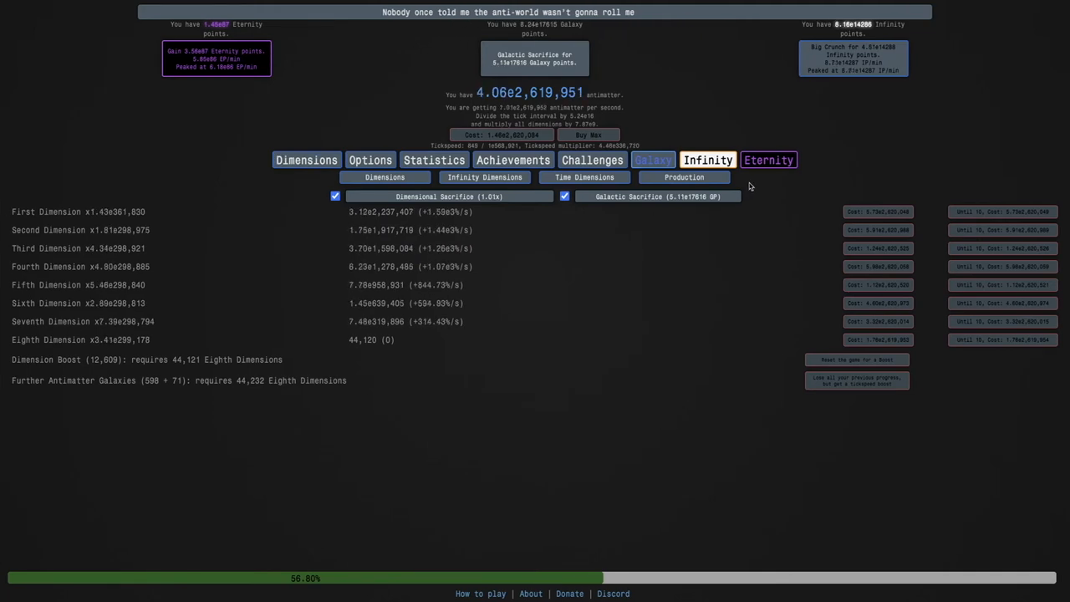
click(767, 160)
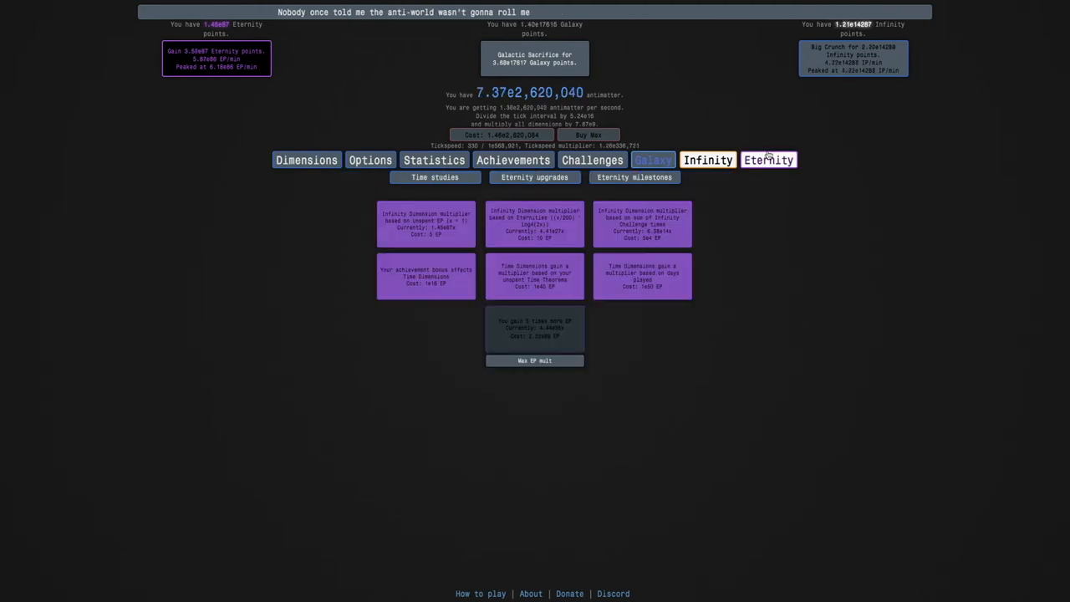
Step: Check the study tree and replicanti, then go Eternity to collect Eternity points
click(434, 177)
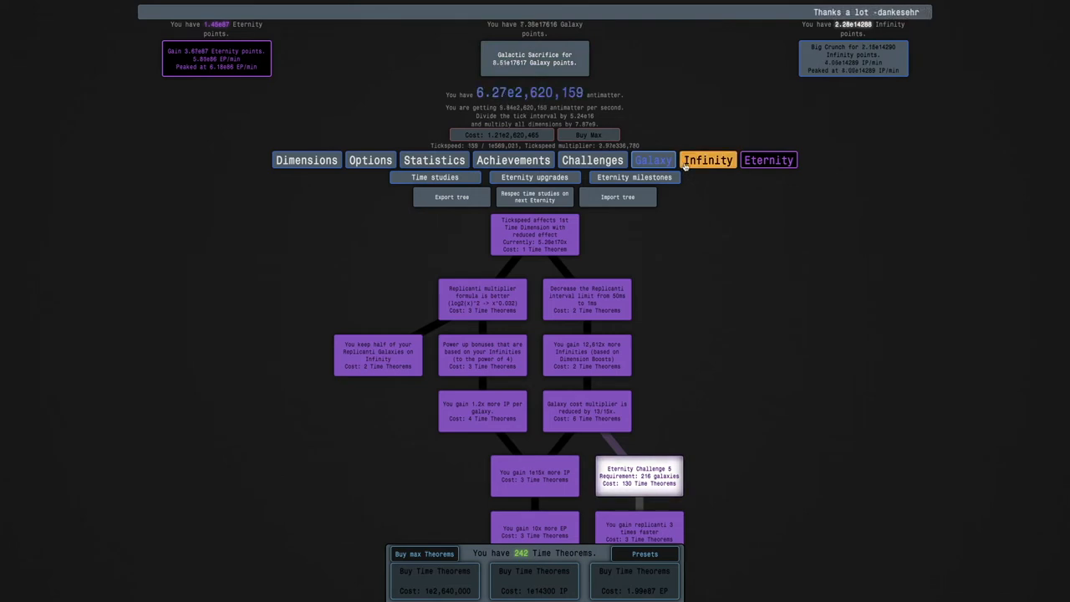
click(707, 160)
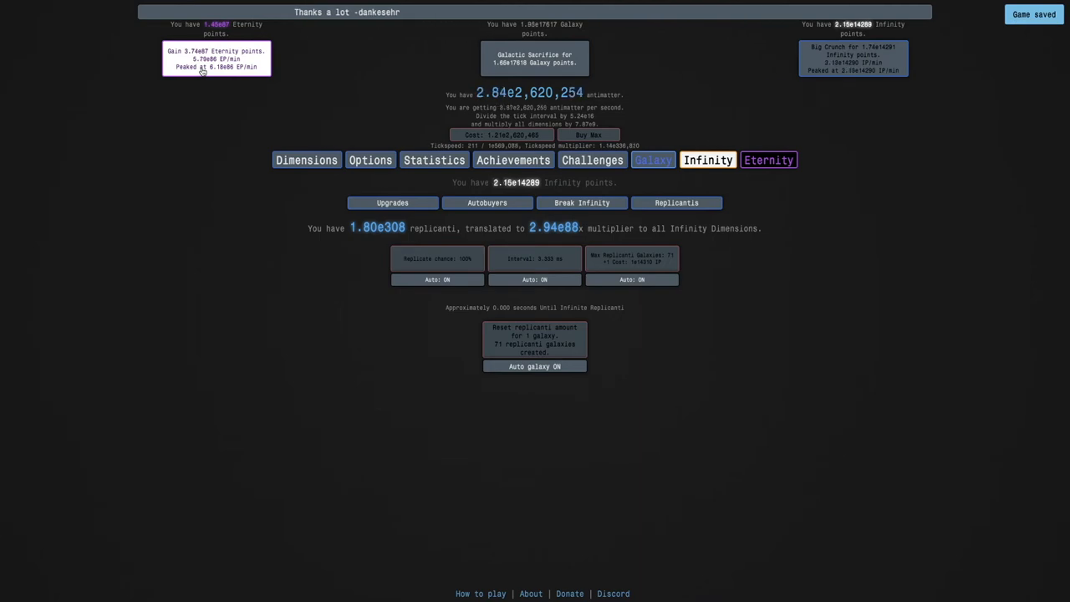
click(765, 161)
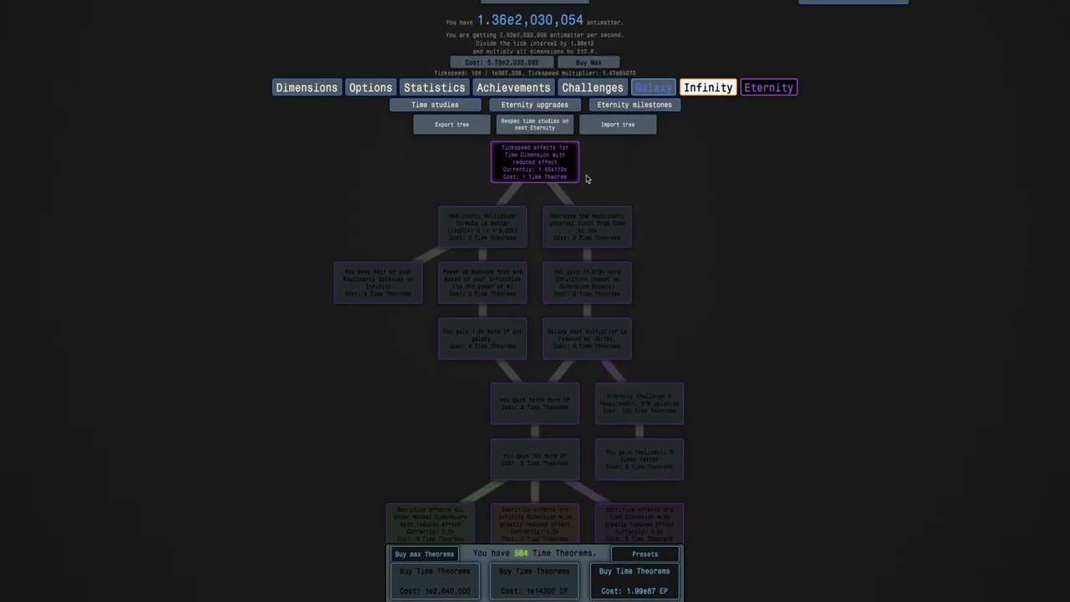
Step: Rebuy the first time study and the replicanti multiplier study, scrolling down the tree
click(481, 227)
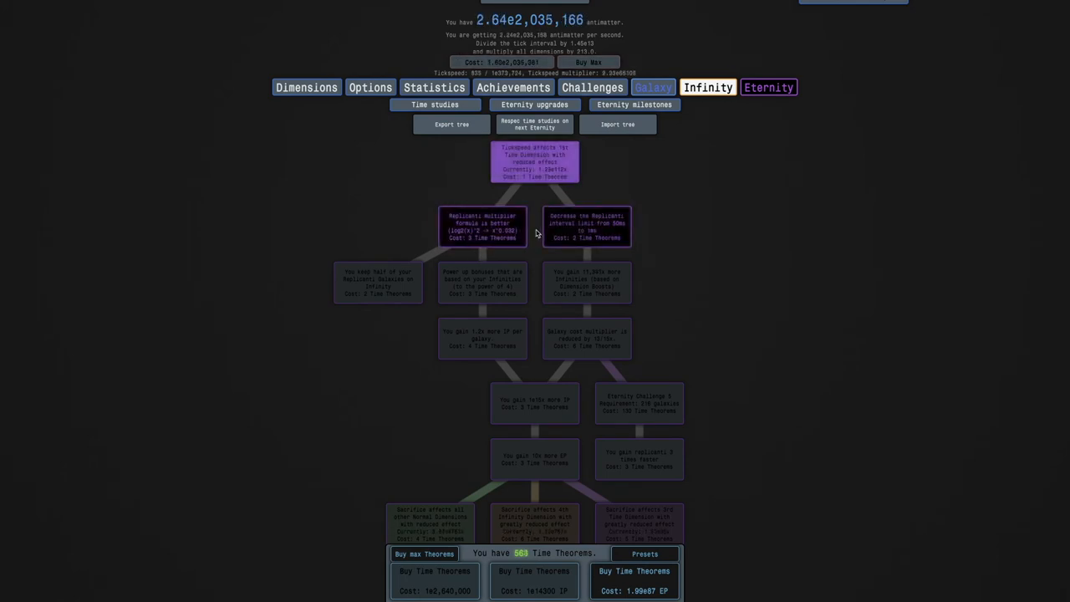
click(378, 281)
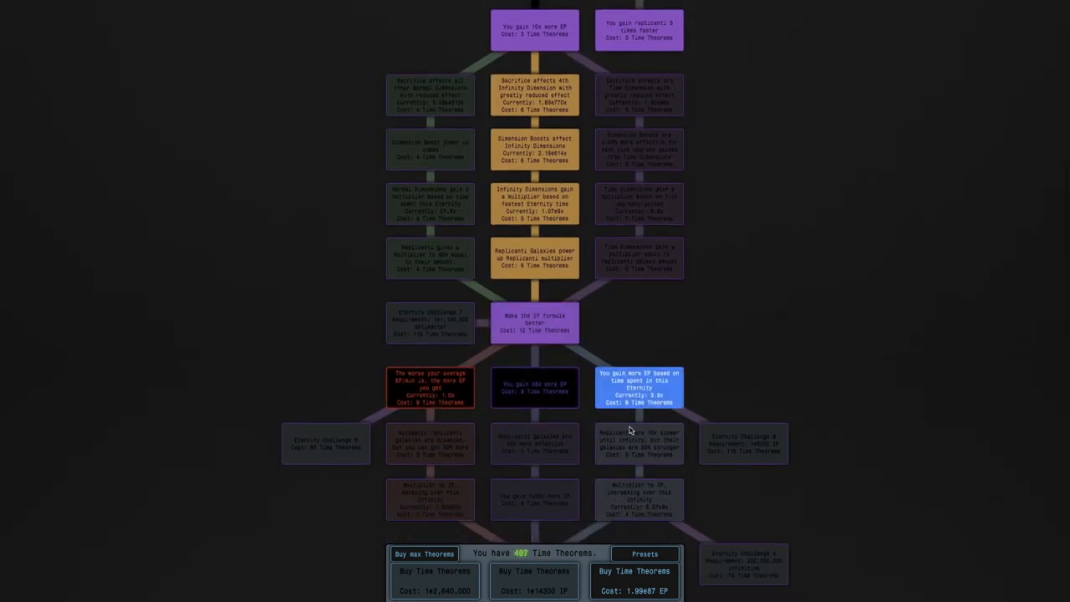
scroll(down, 3)
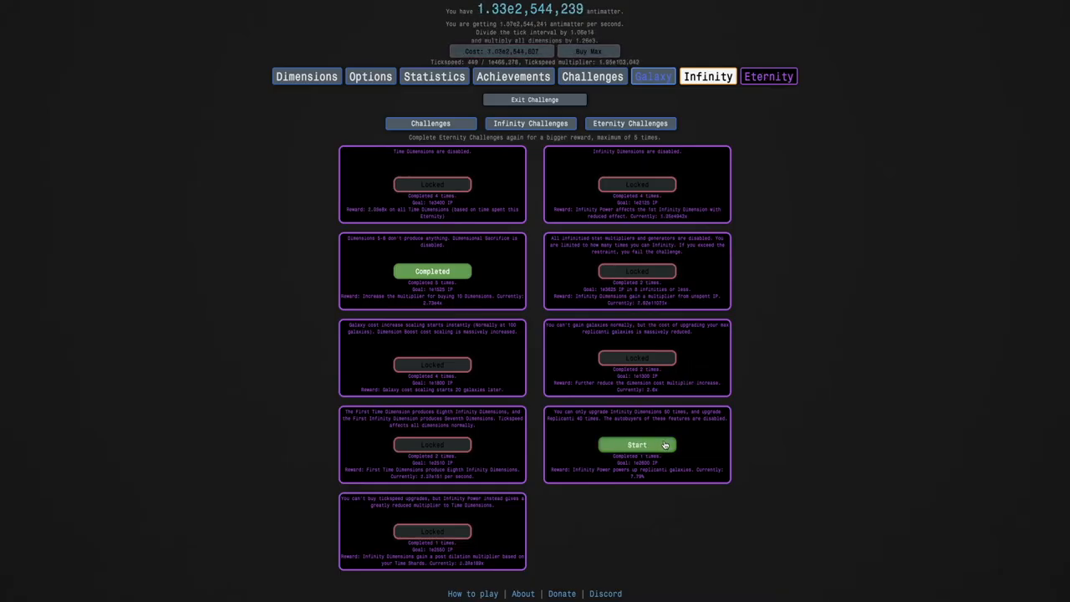
Step: Start Eternity Challenge 8, buy the First Infinity Dimension and a galaxy upgrade
click(635, 444)
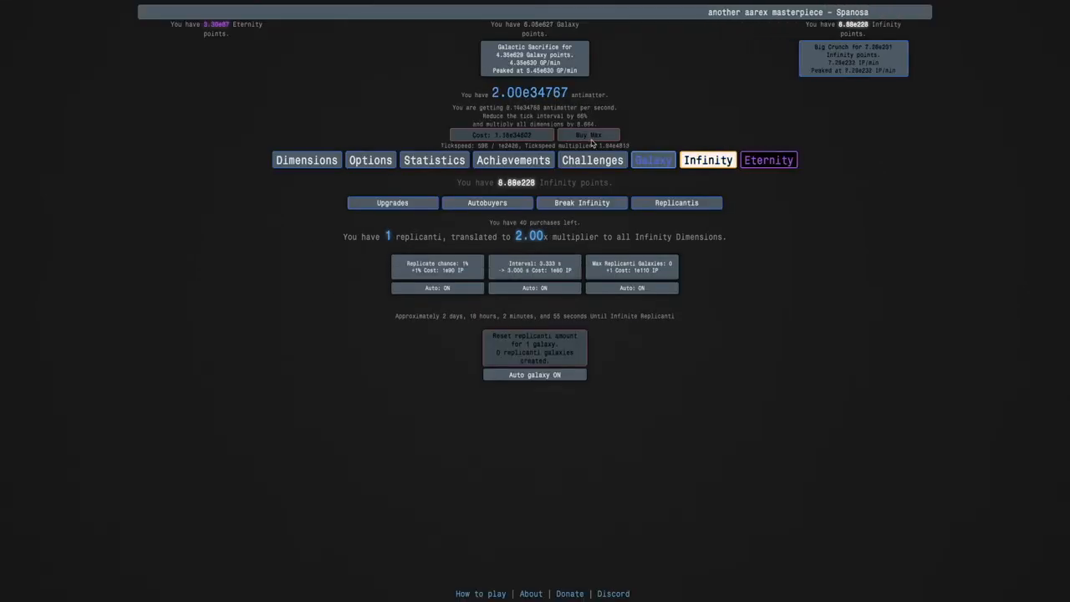
click(437, 266)
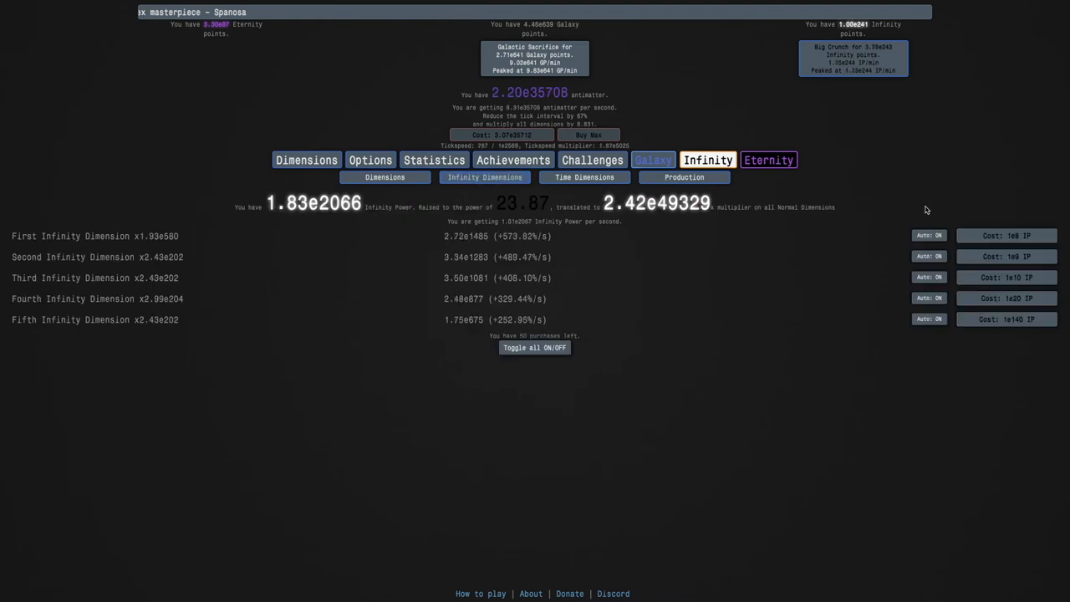
click(1006, 234)
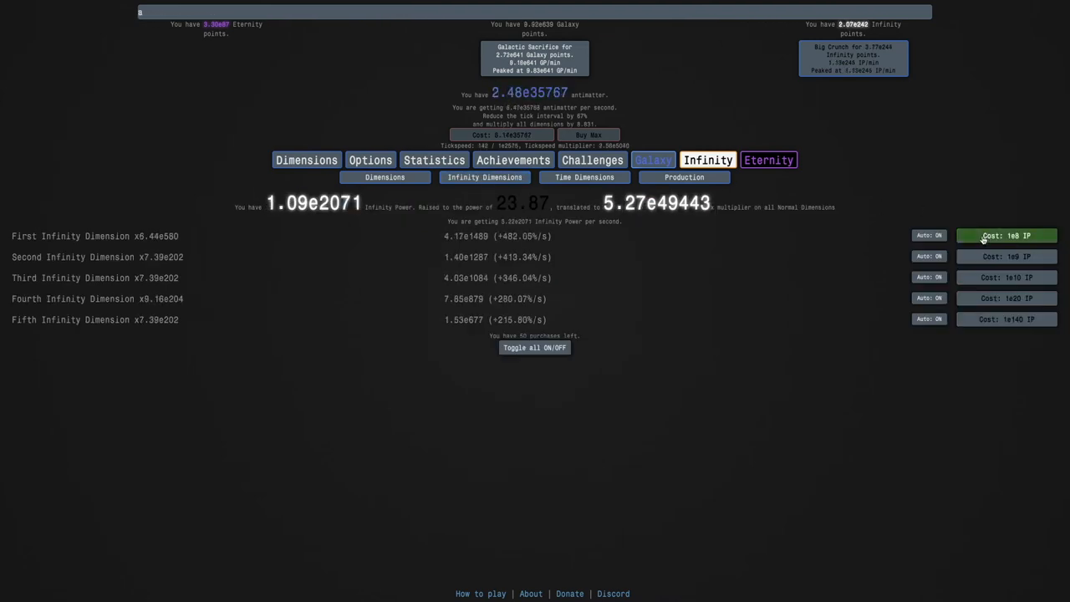
click(651, 160)
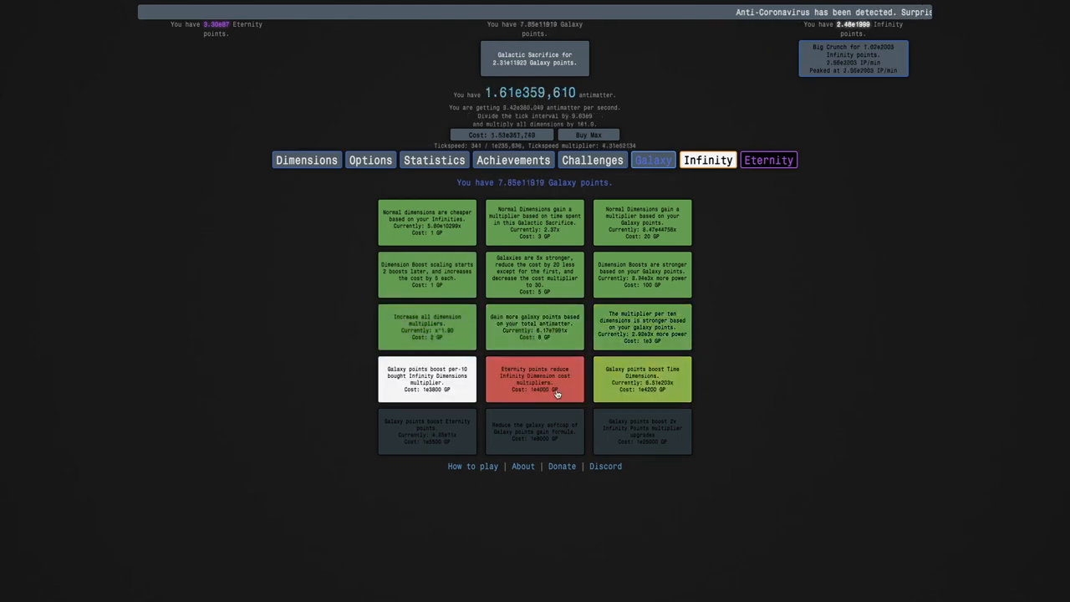
click(707, 160)
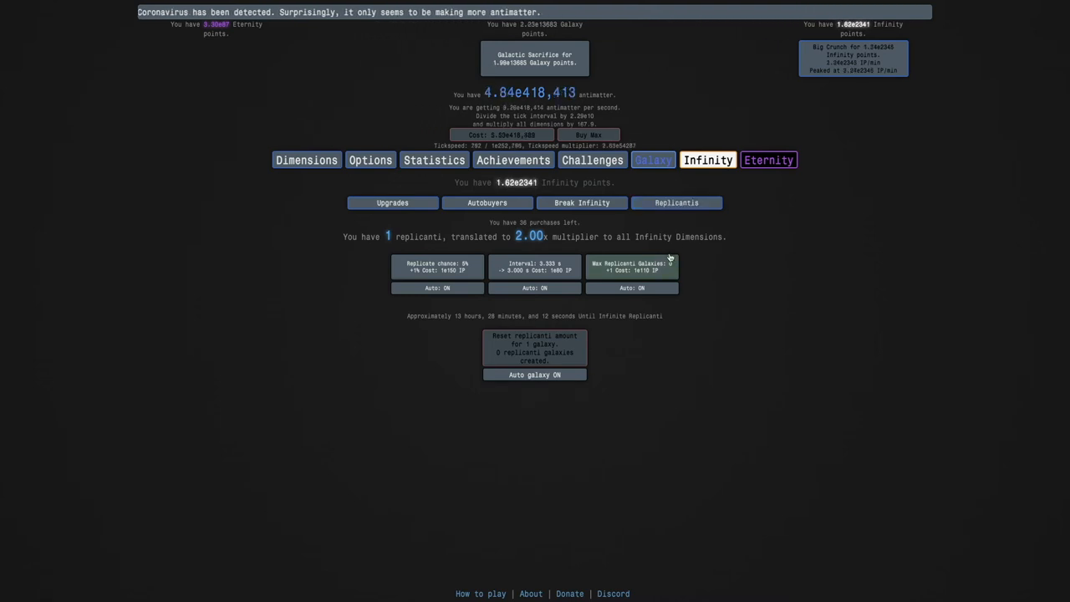
Step: Buy Max Replicanti Galaxies upgrades until unaffordable, then a replicanti chance upgrade
click(632, 266)
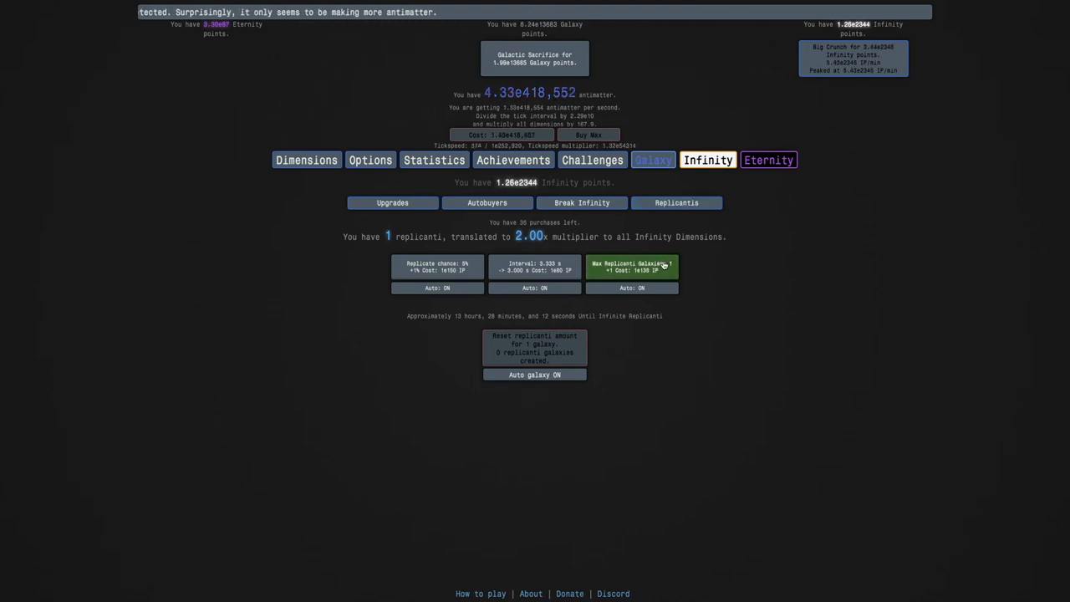
click(632, 265)
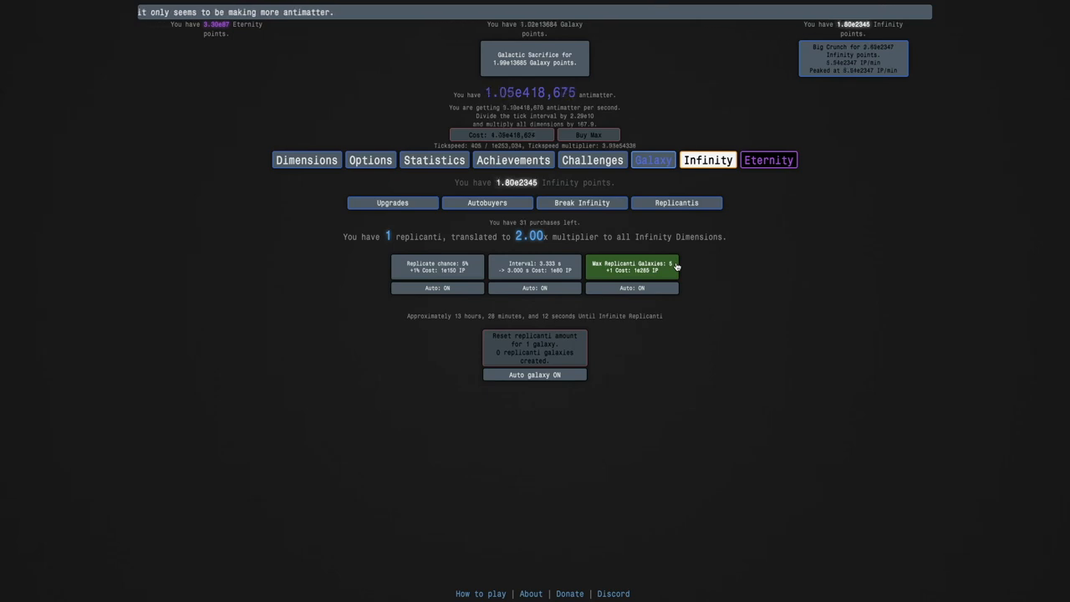
click(632, 266)
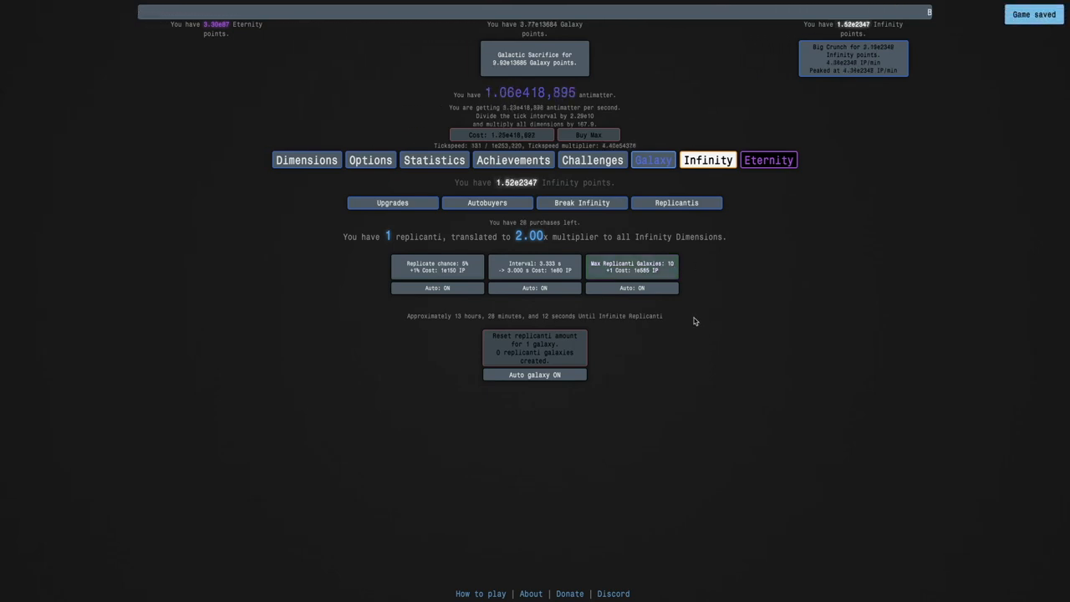
mouse_move(666, 318)
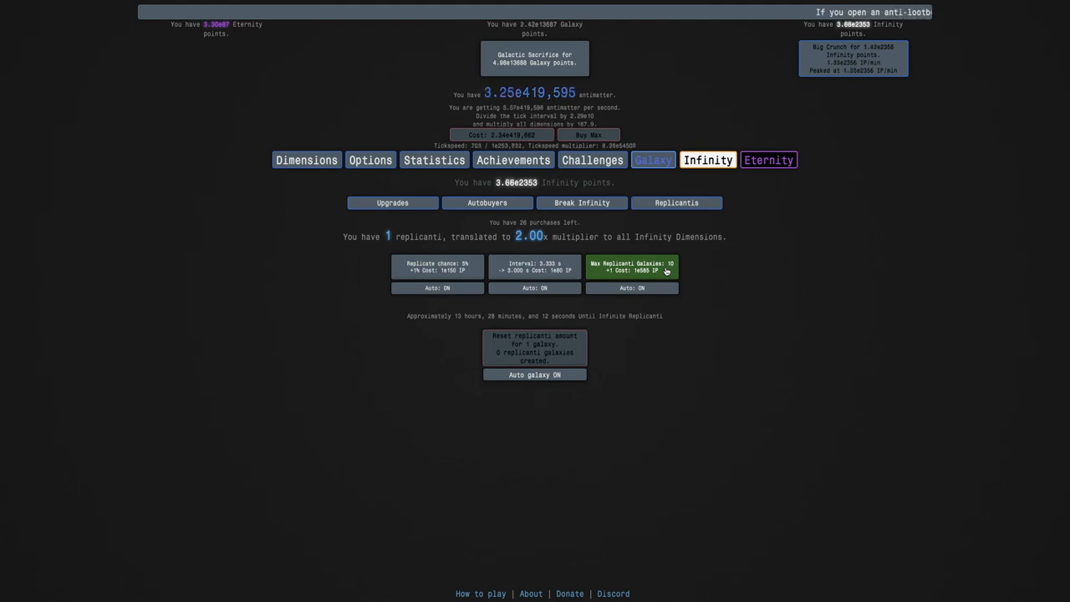
click(632, 266)
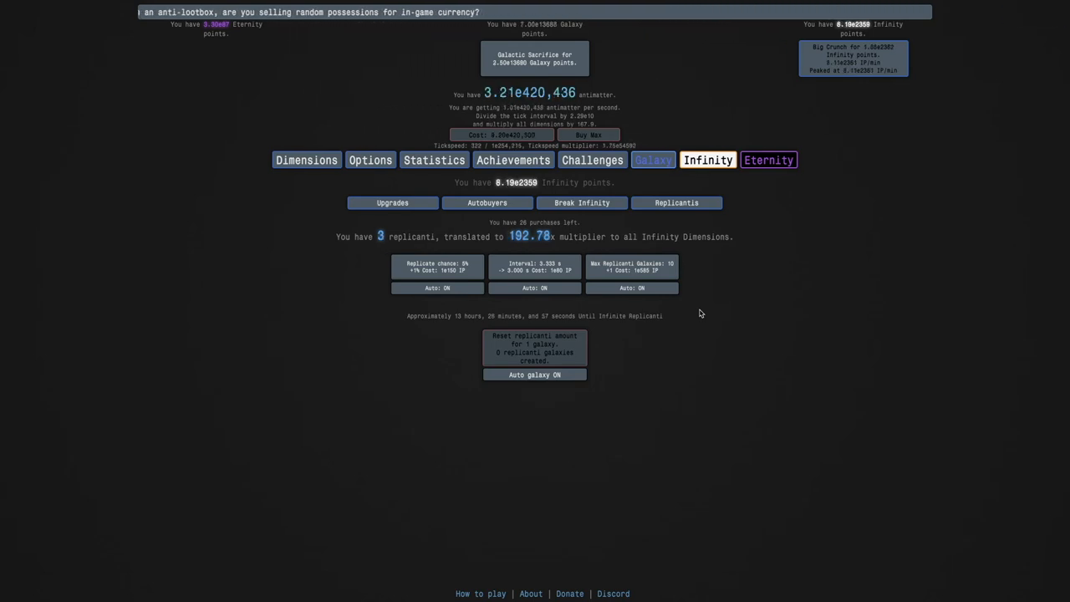
click(632, 265)
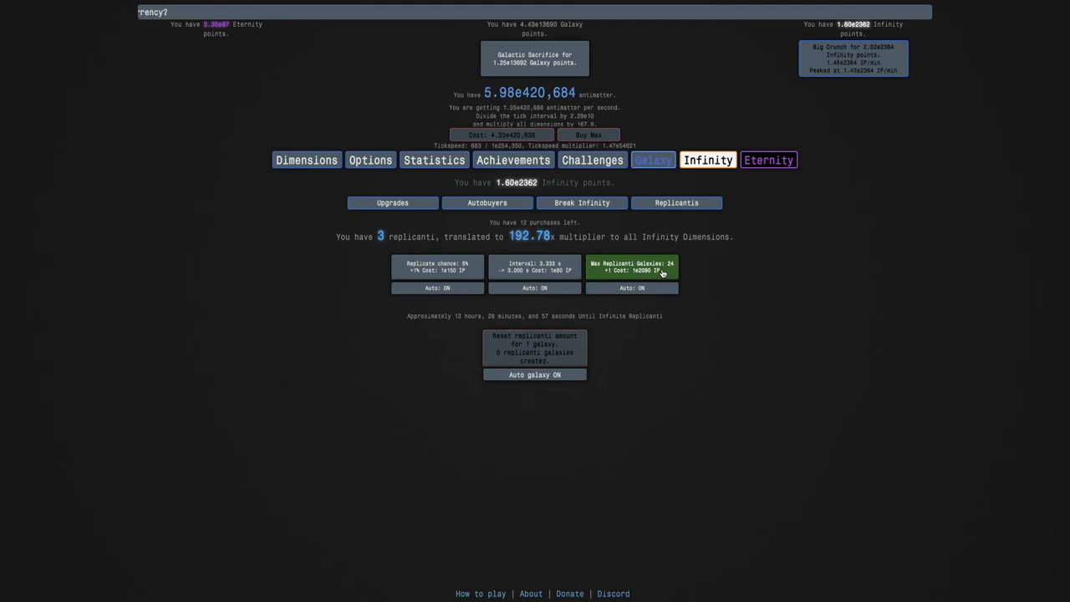
click(632, 266)
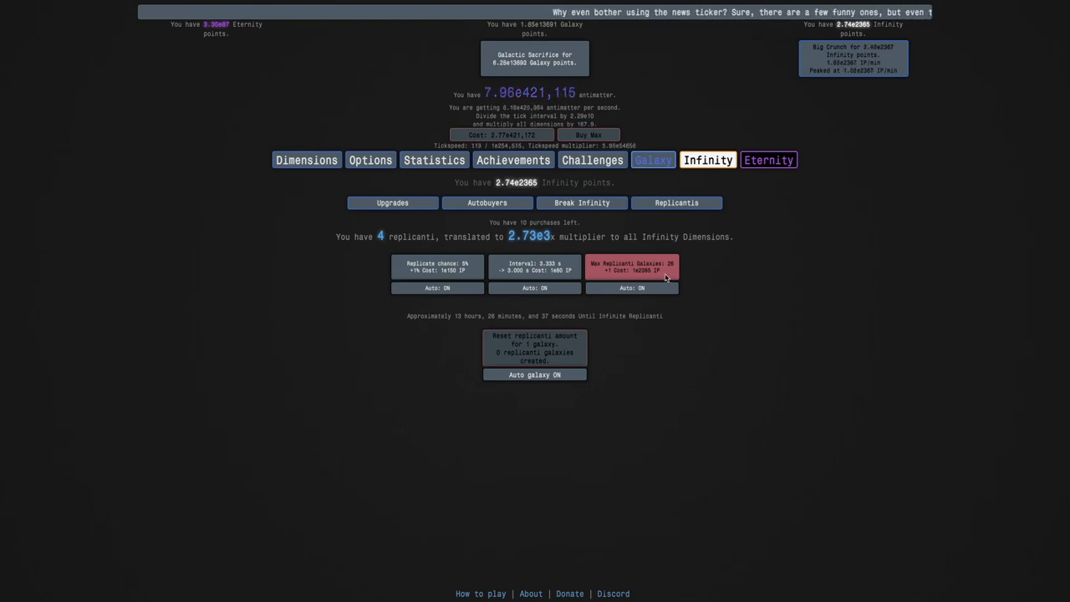
click(632, 266)
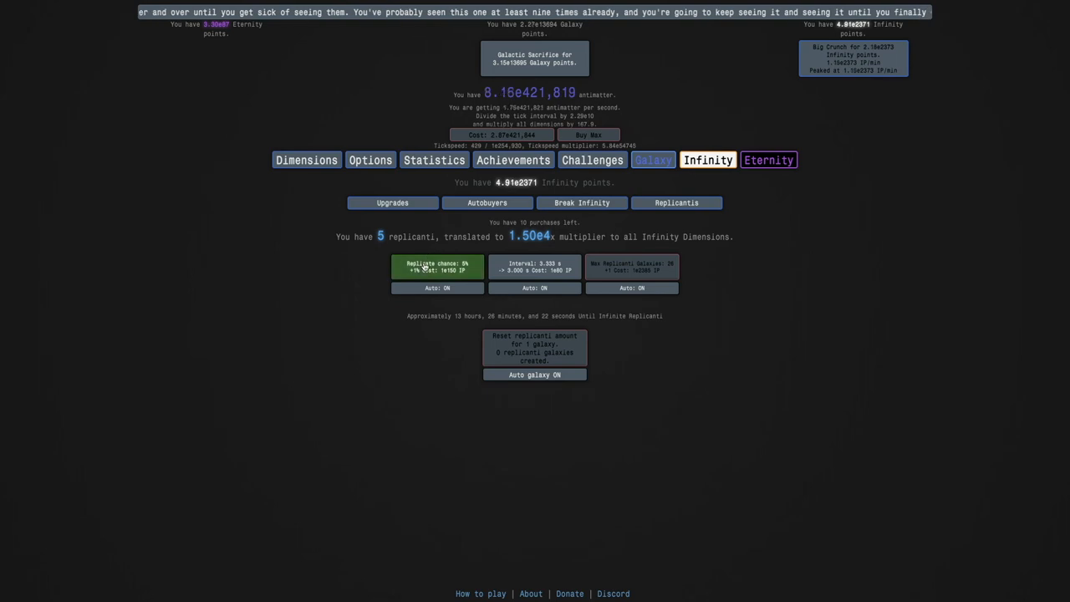
click(436, 268)
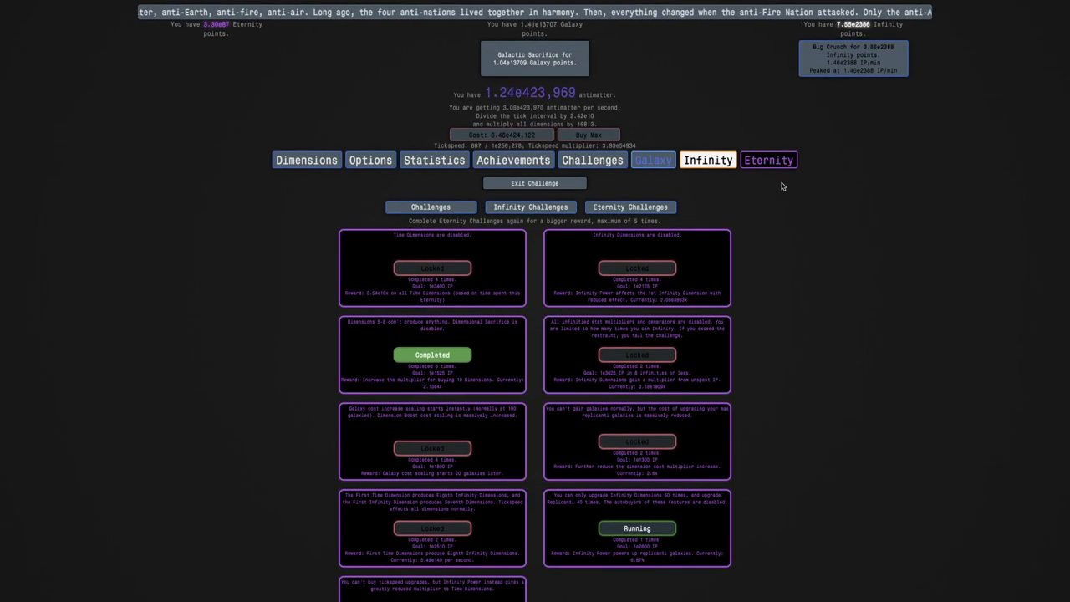
Step: Return to the Infinity > Replicanti overview with Eternity Challenge 8 still running
click(707, 161)
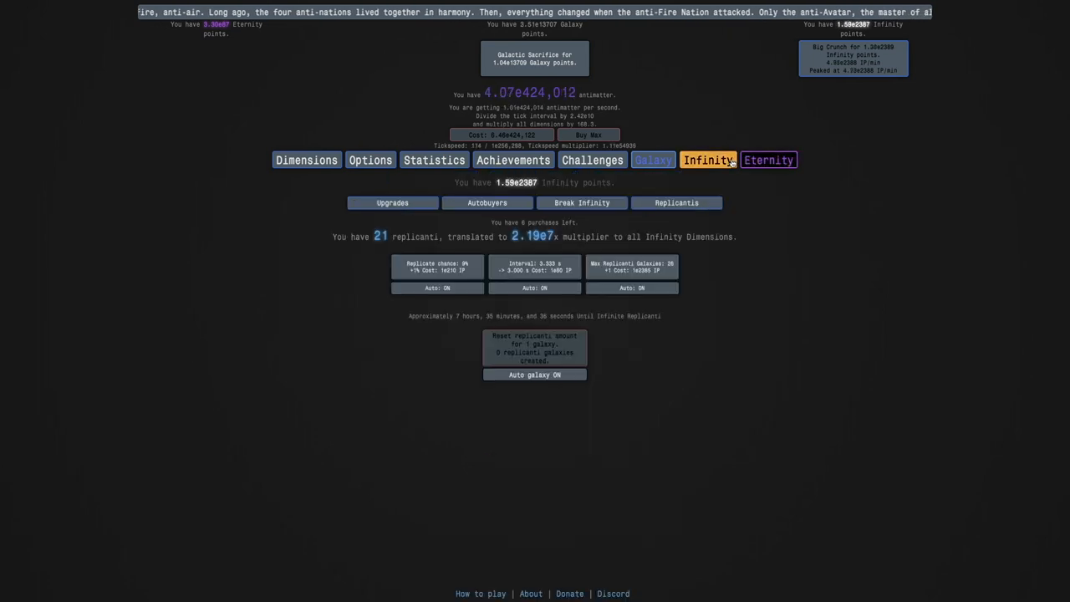